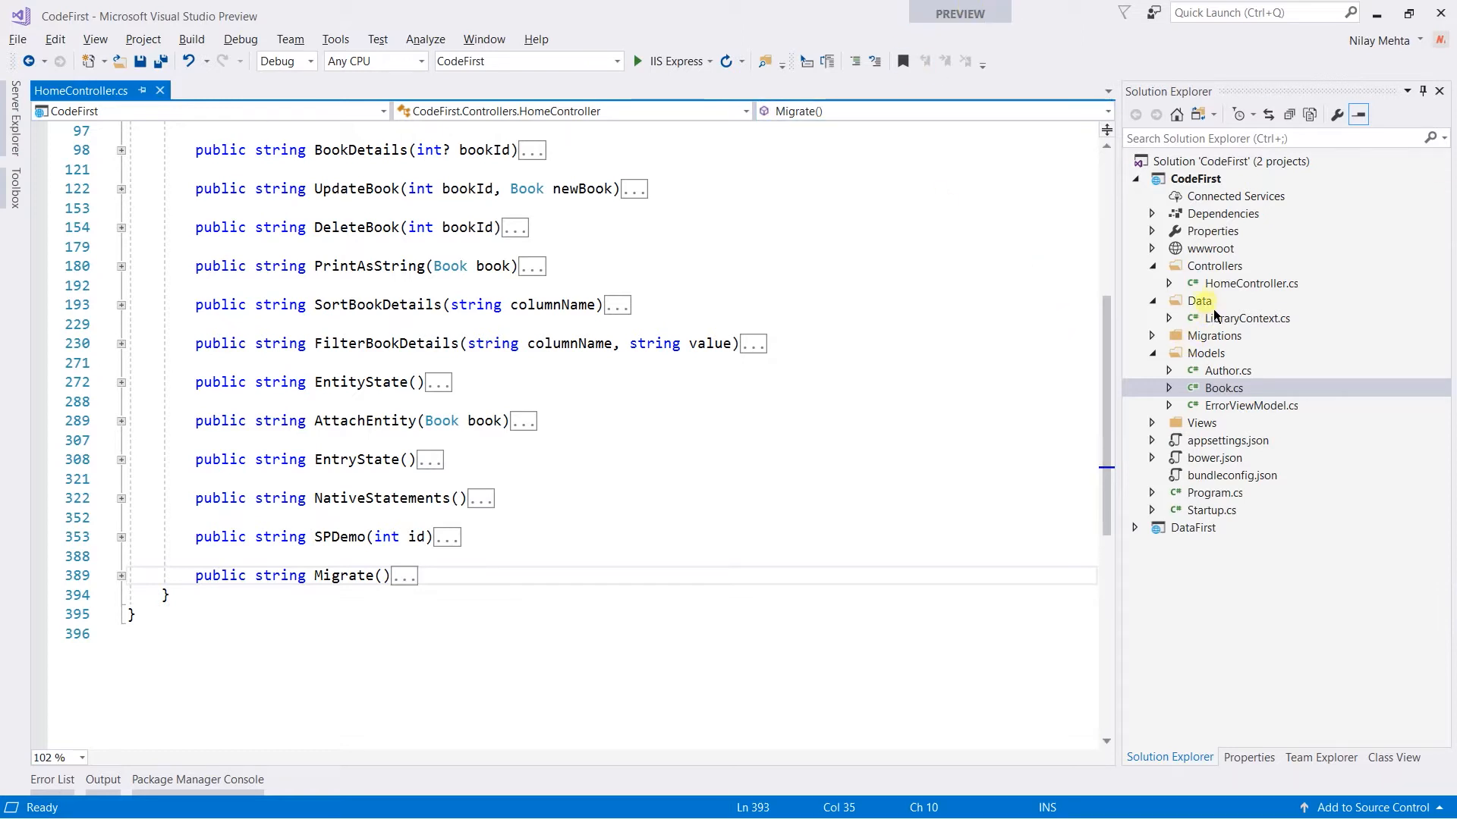
Step: Add a new class named DBInitialize to the CodeFirst project's Data folder
right_click(1200, 300)
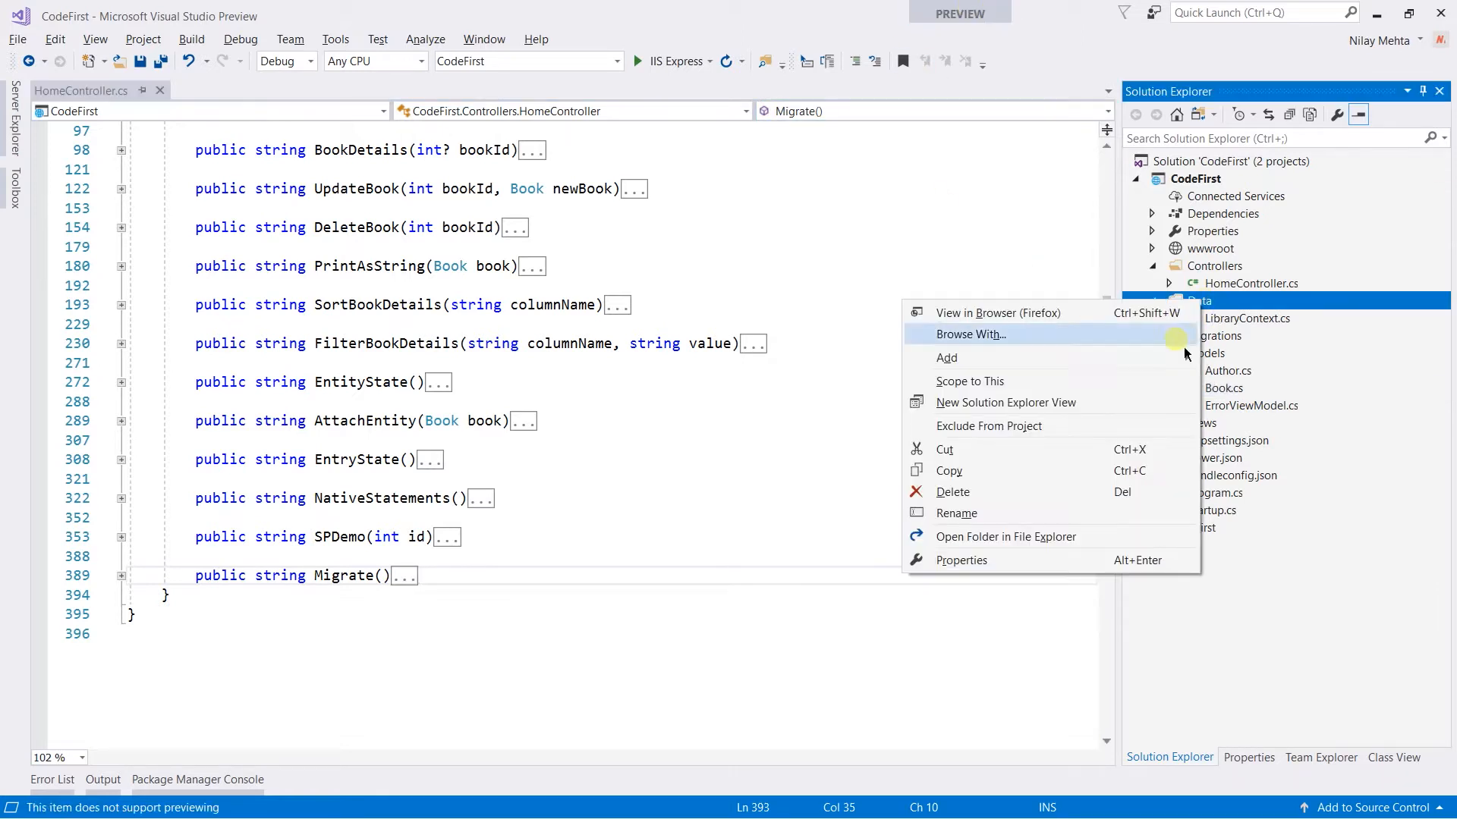
click(947, 357)
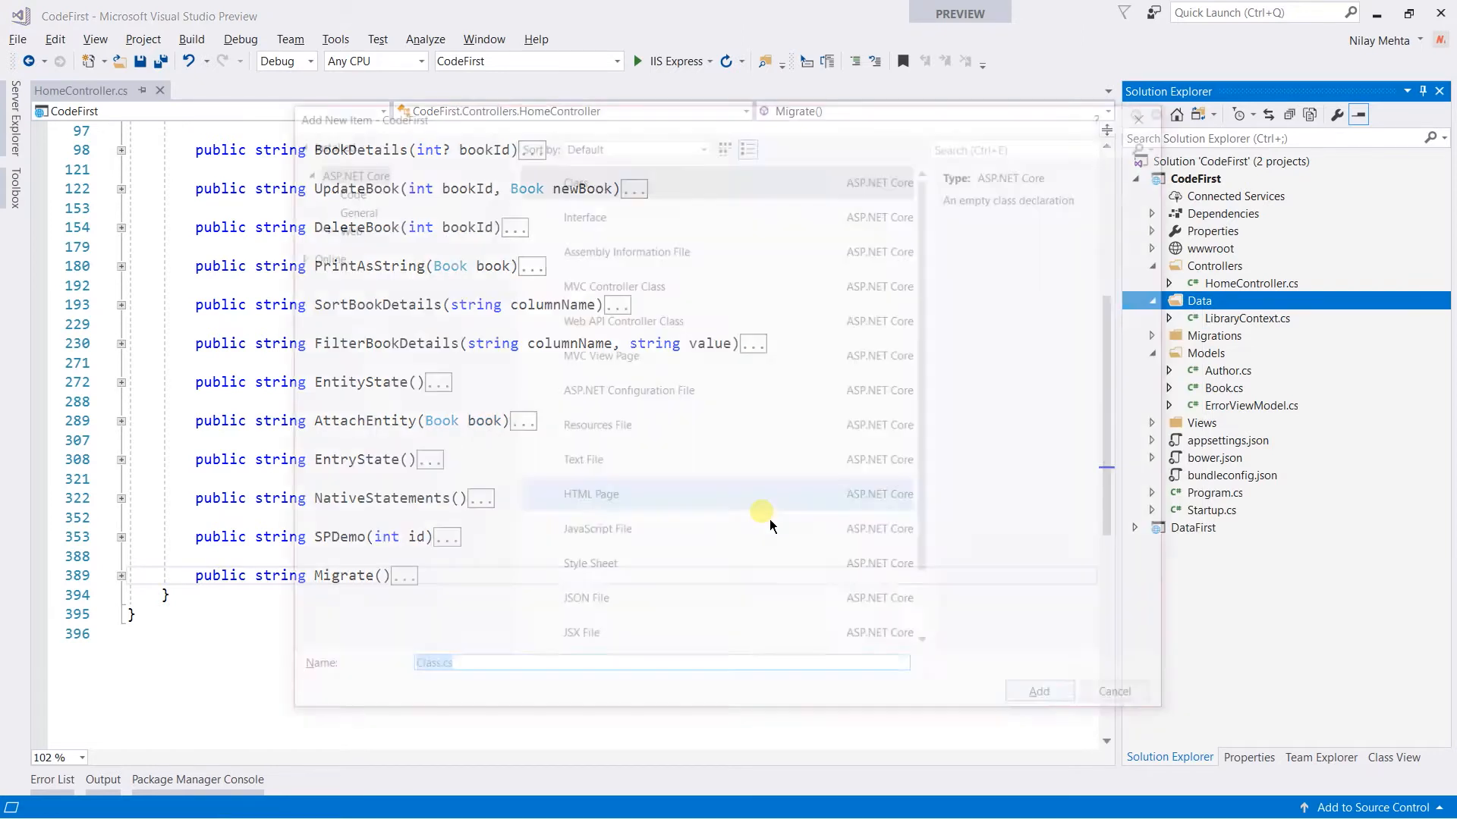
text(DB)
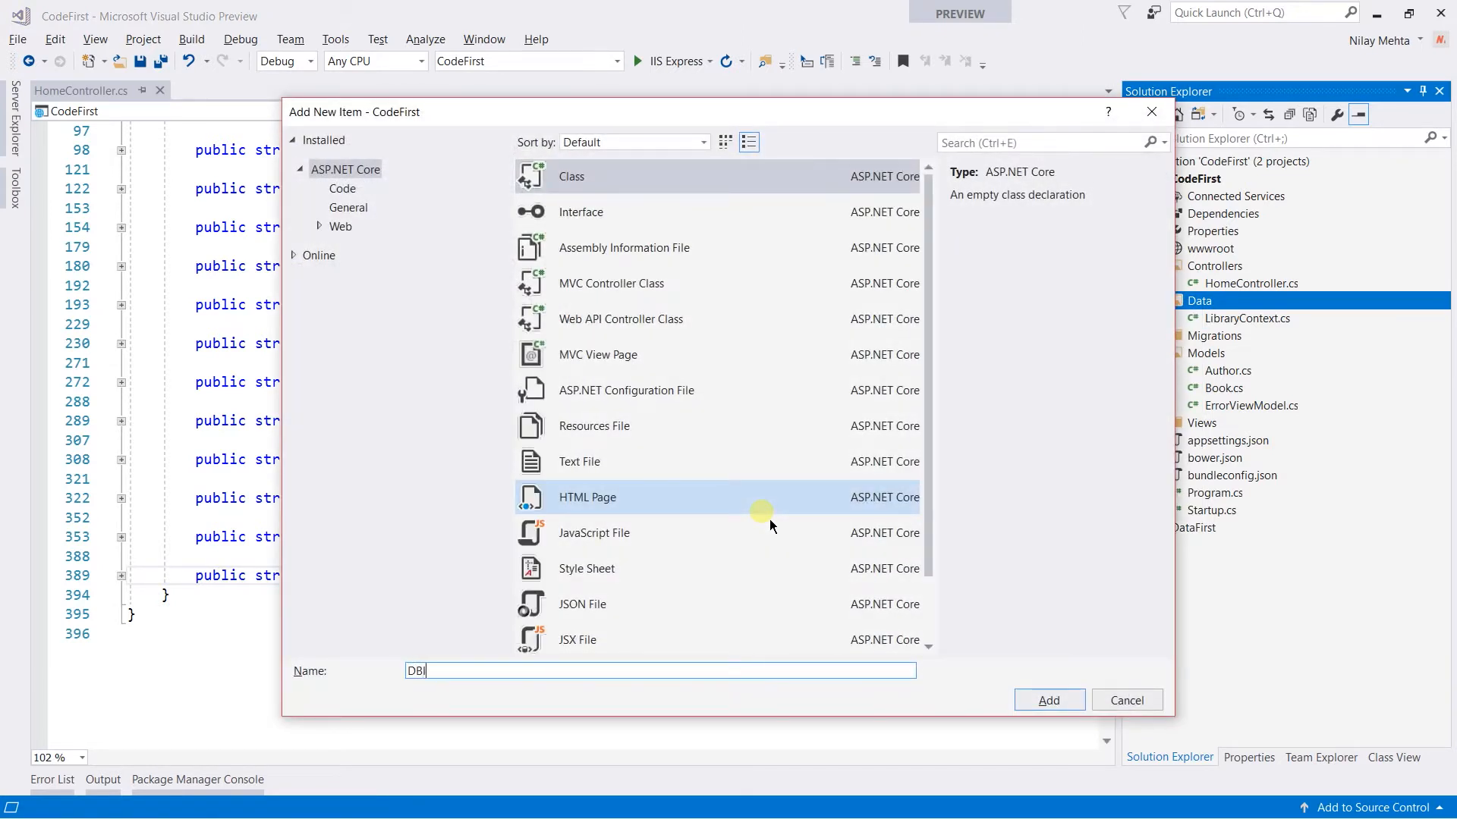
text(Initializ)
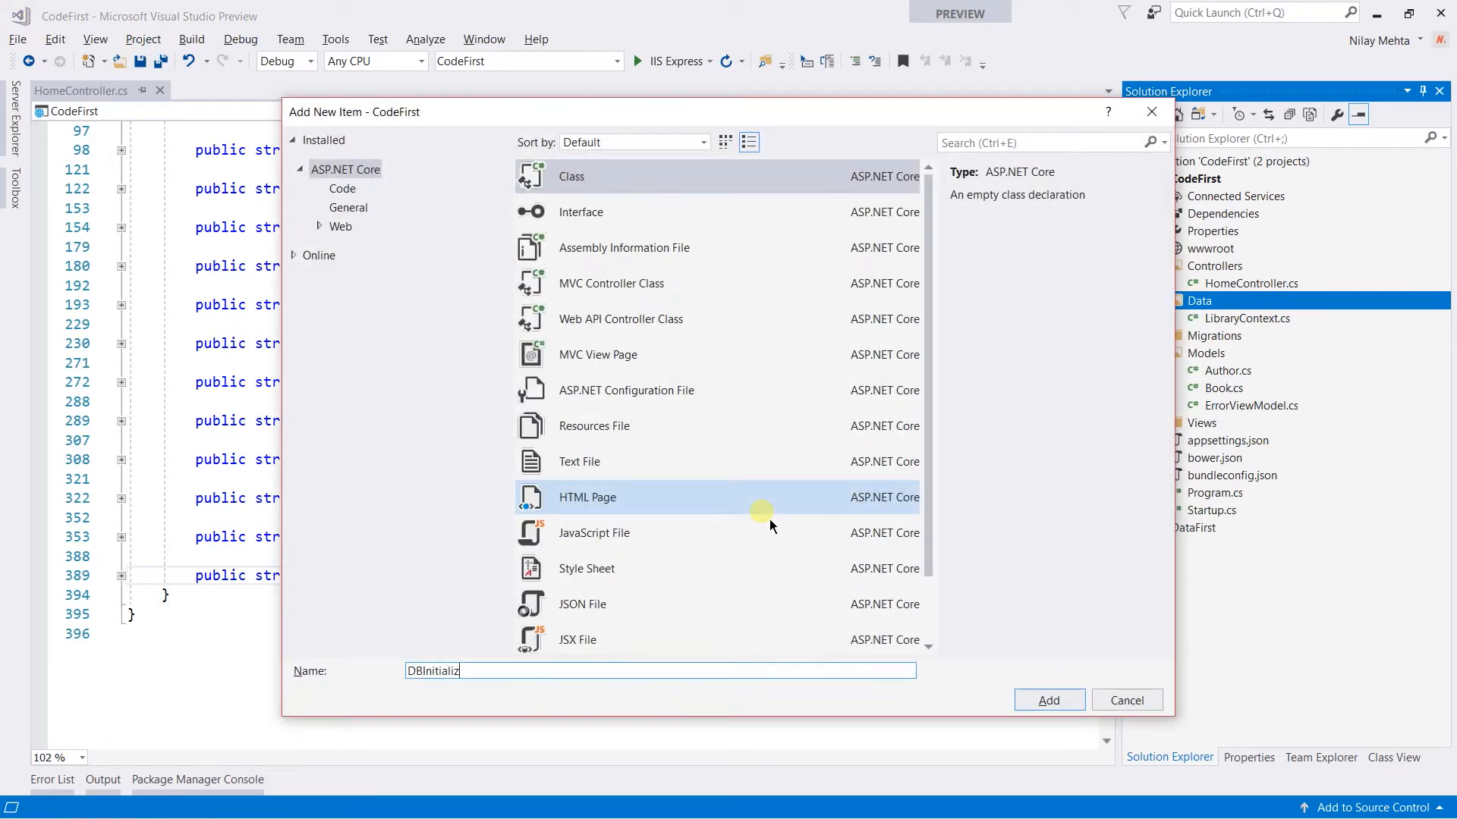
click(1047, 699)
text(public)
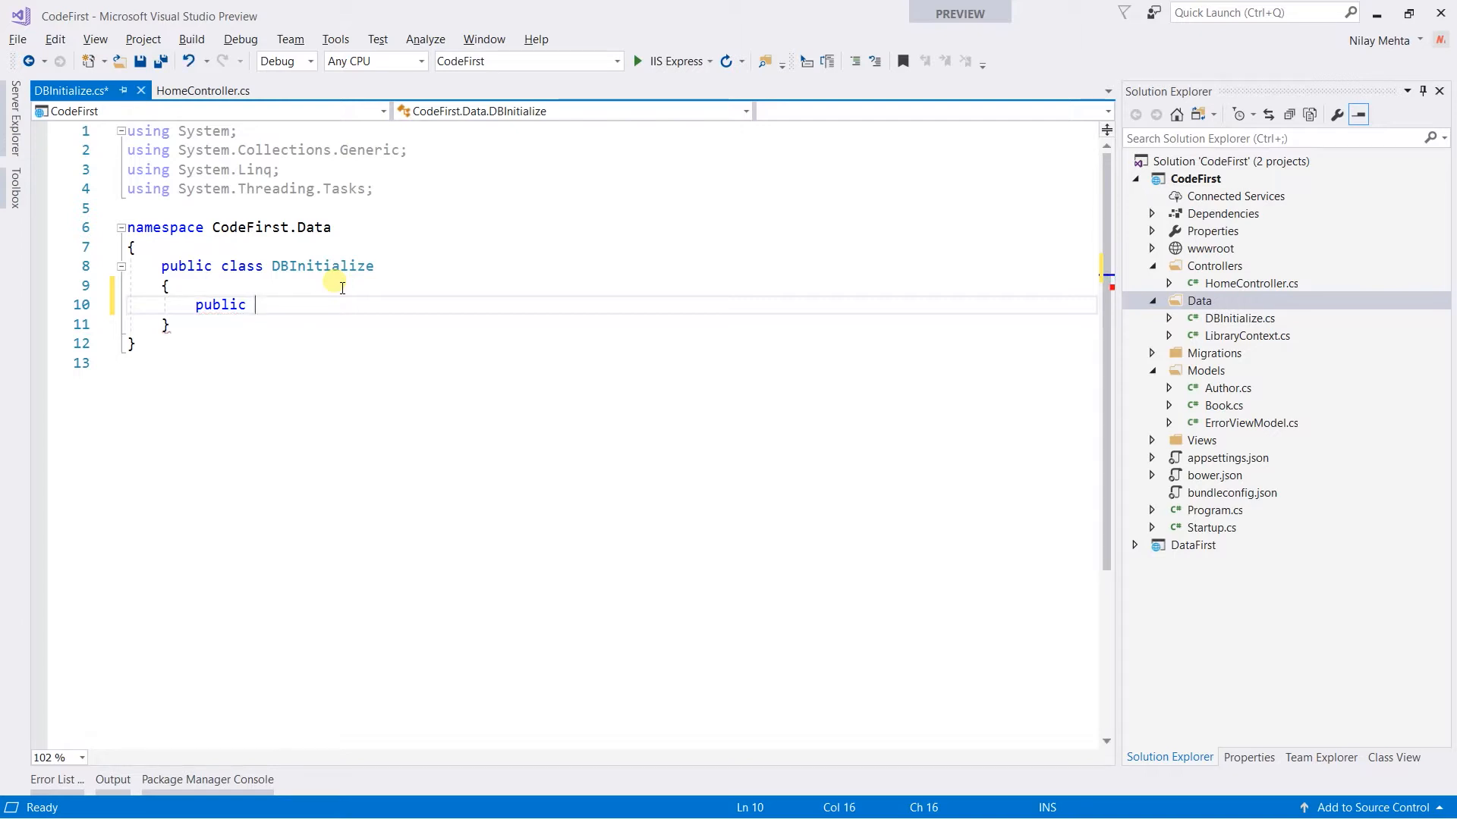
Step: Declare a public static void Initialize() method with an empty body in DBInitialize
text(static)
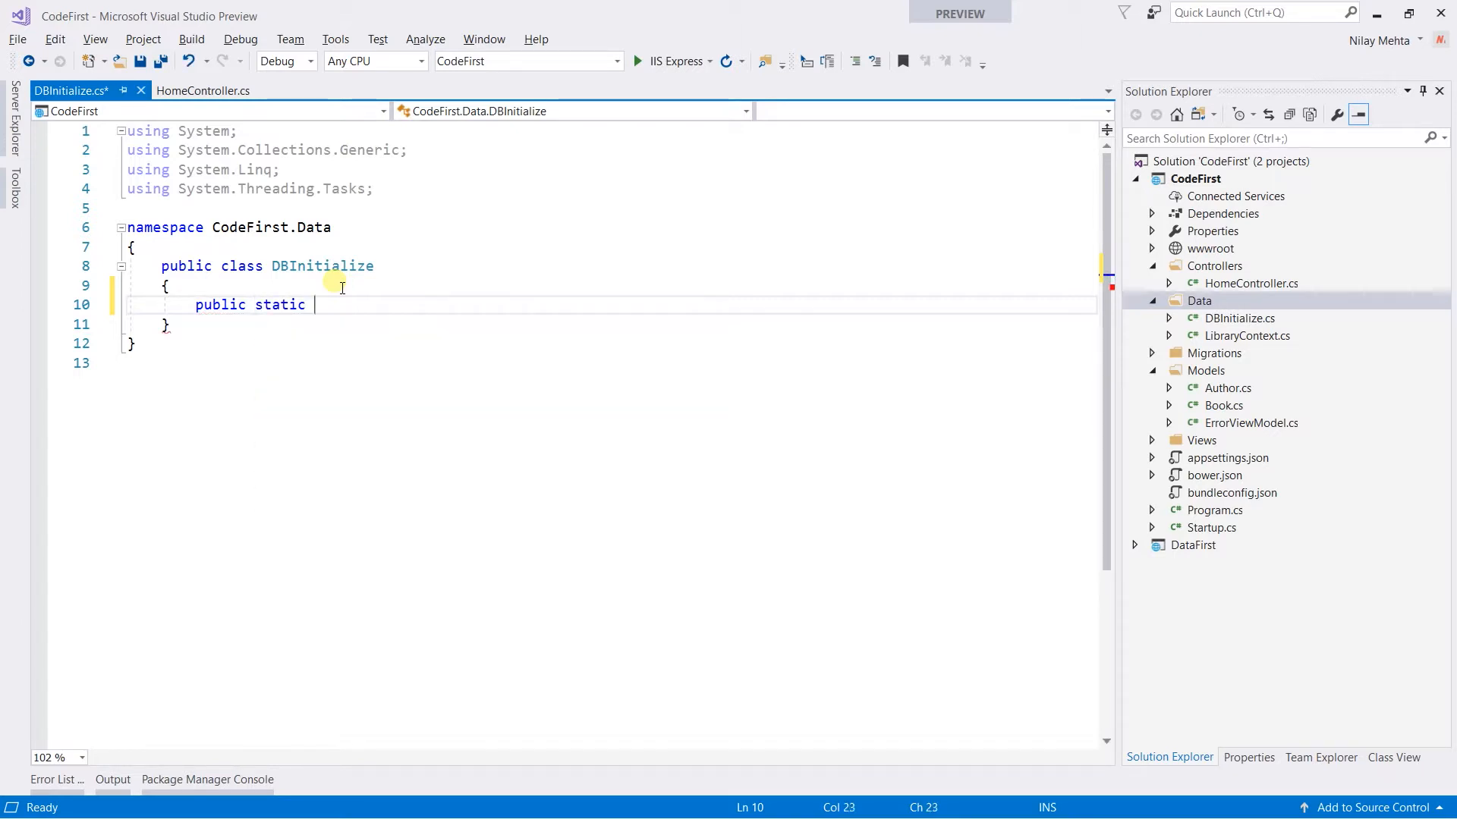
text(void)
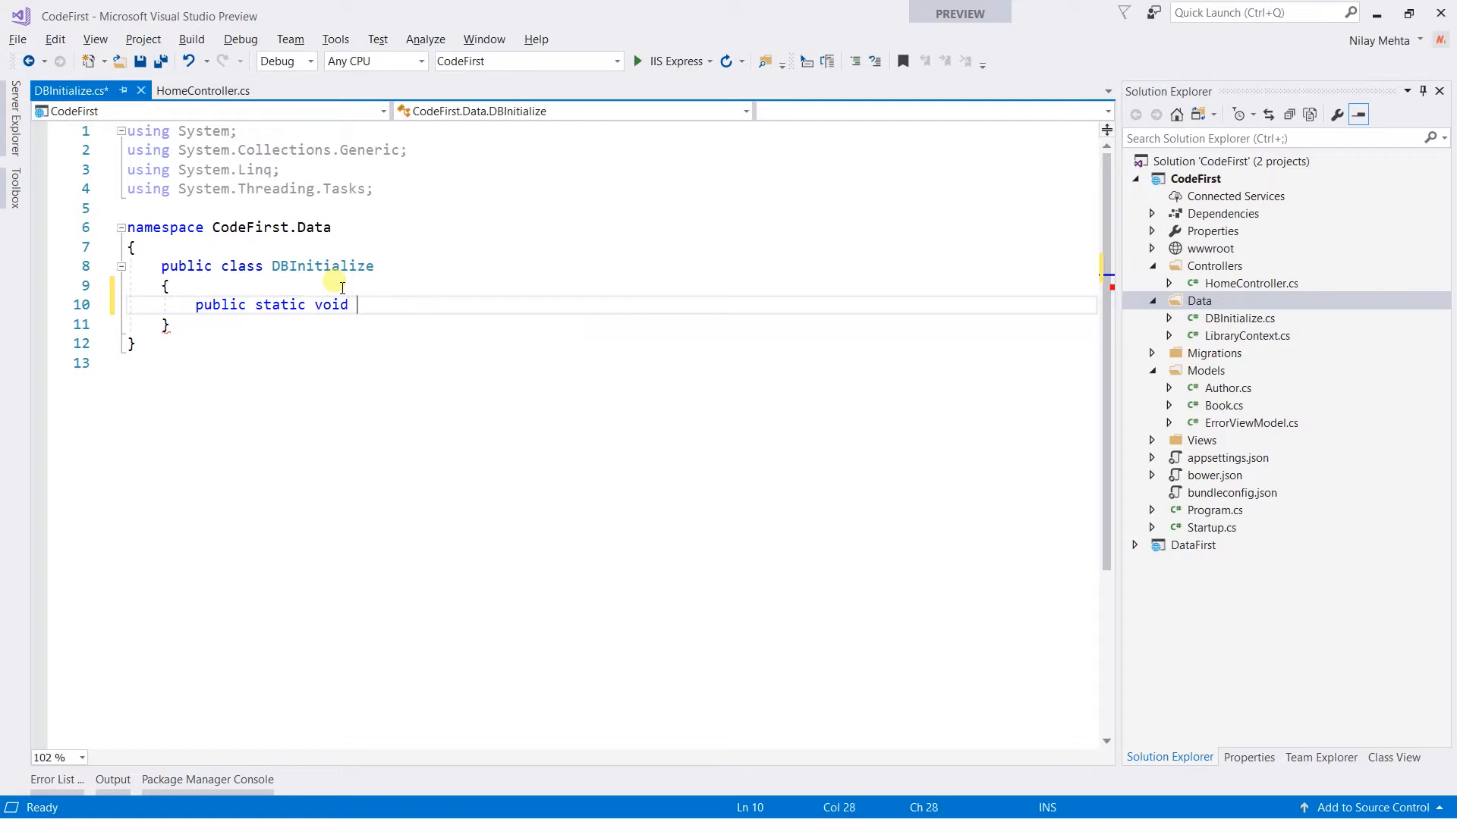
text(Initializ)
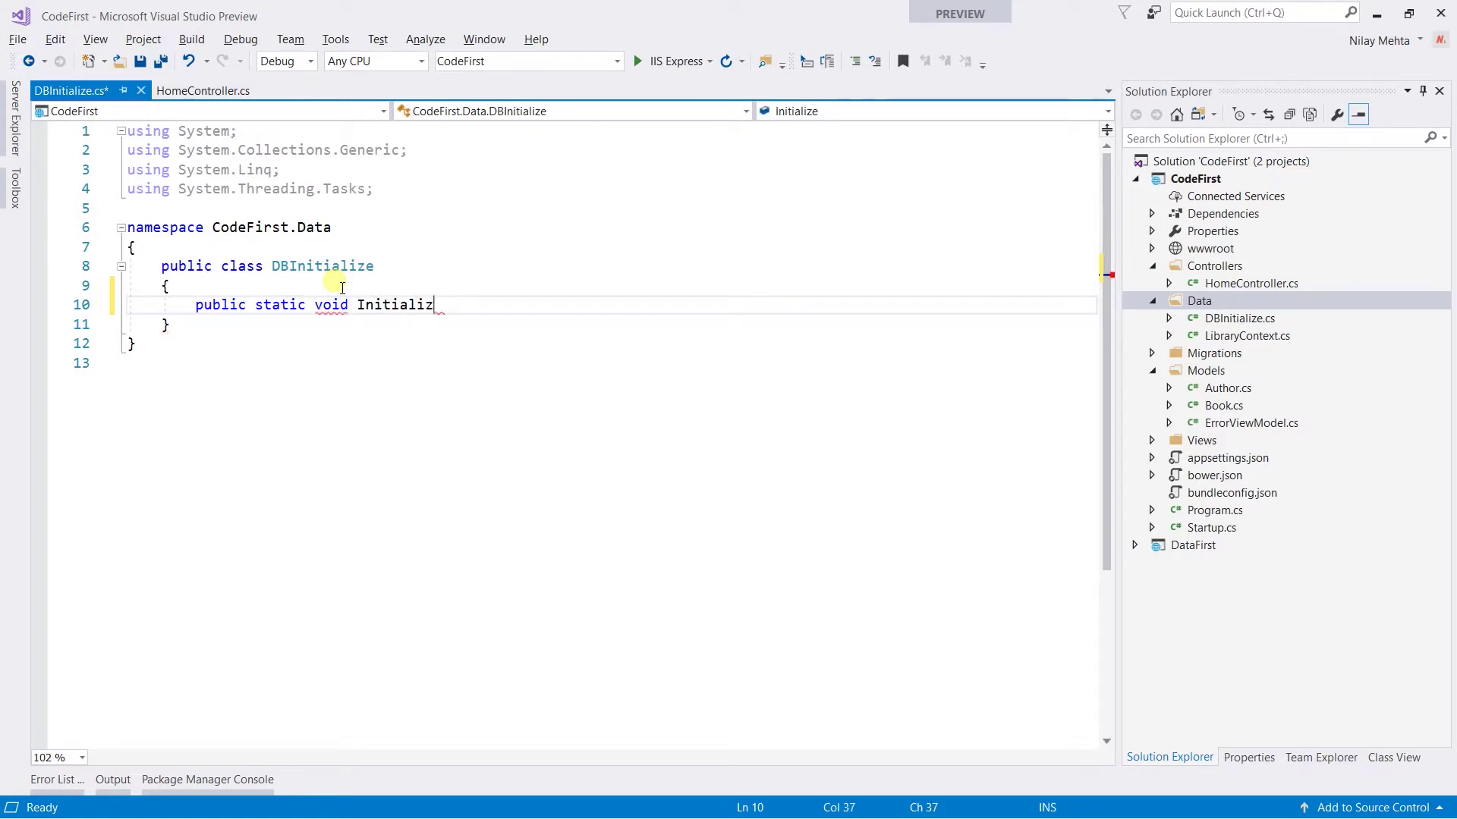
text(e())
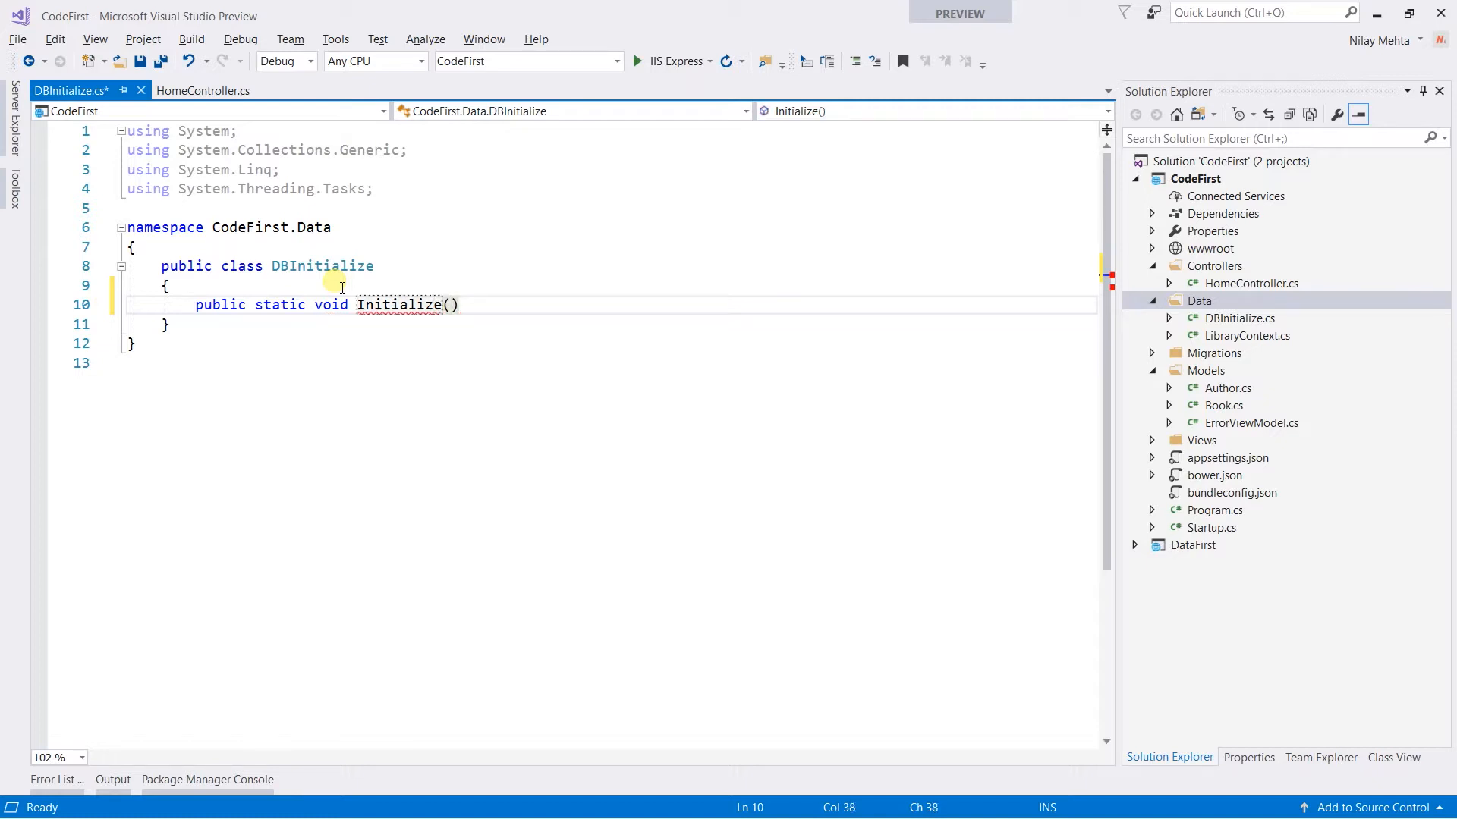
key(enter)
text({)
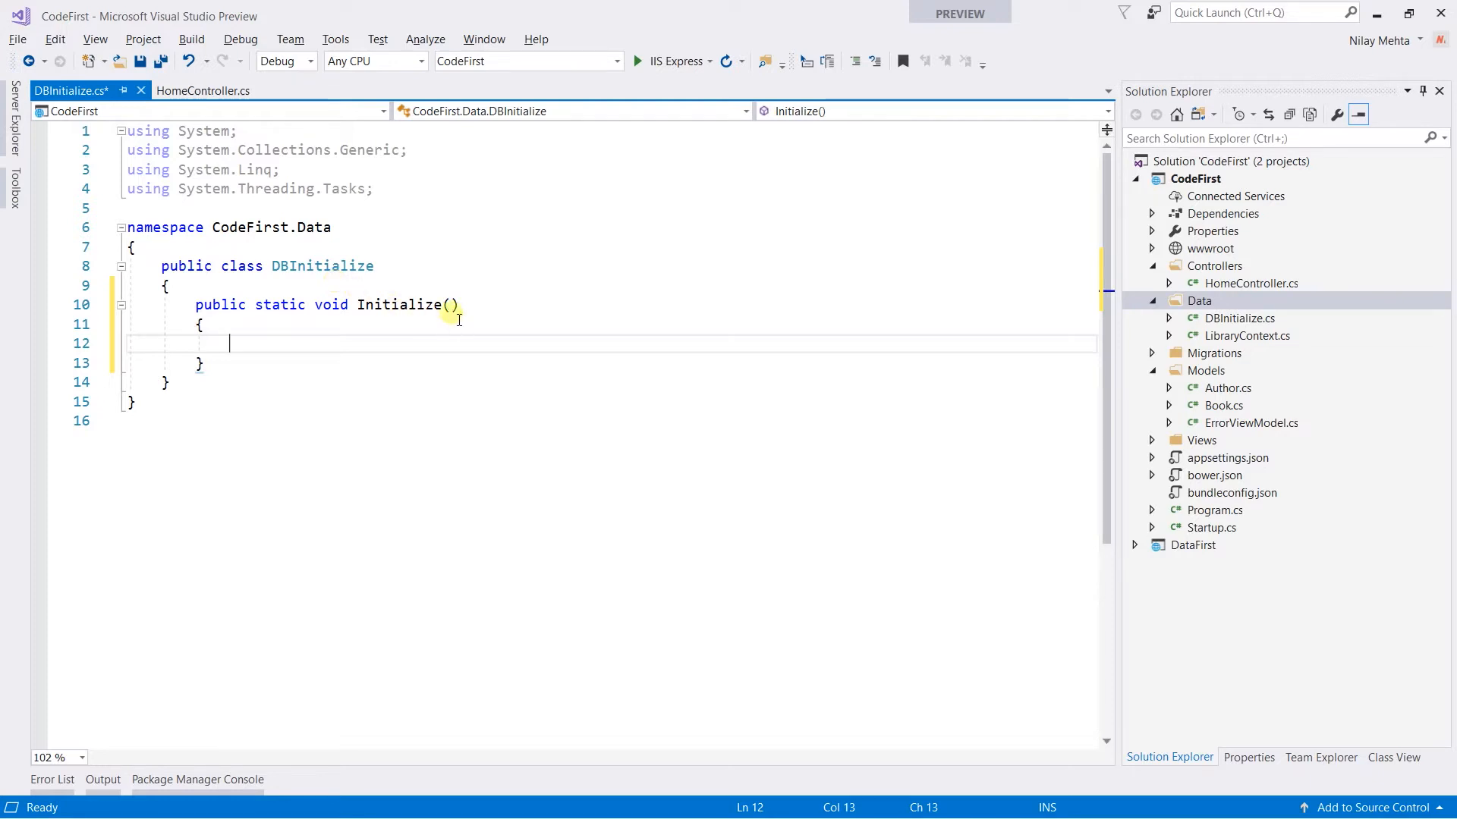
Step: Give Initialize a LibraryContext context parameter and call context.Database.EnsureCreated() in its body
click(452, 305)
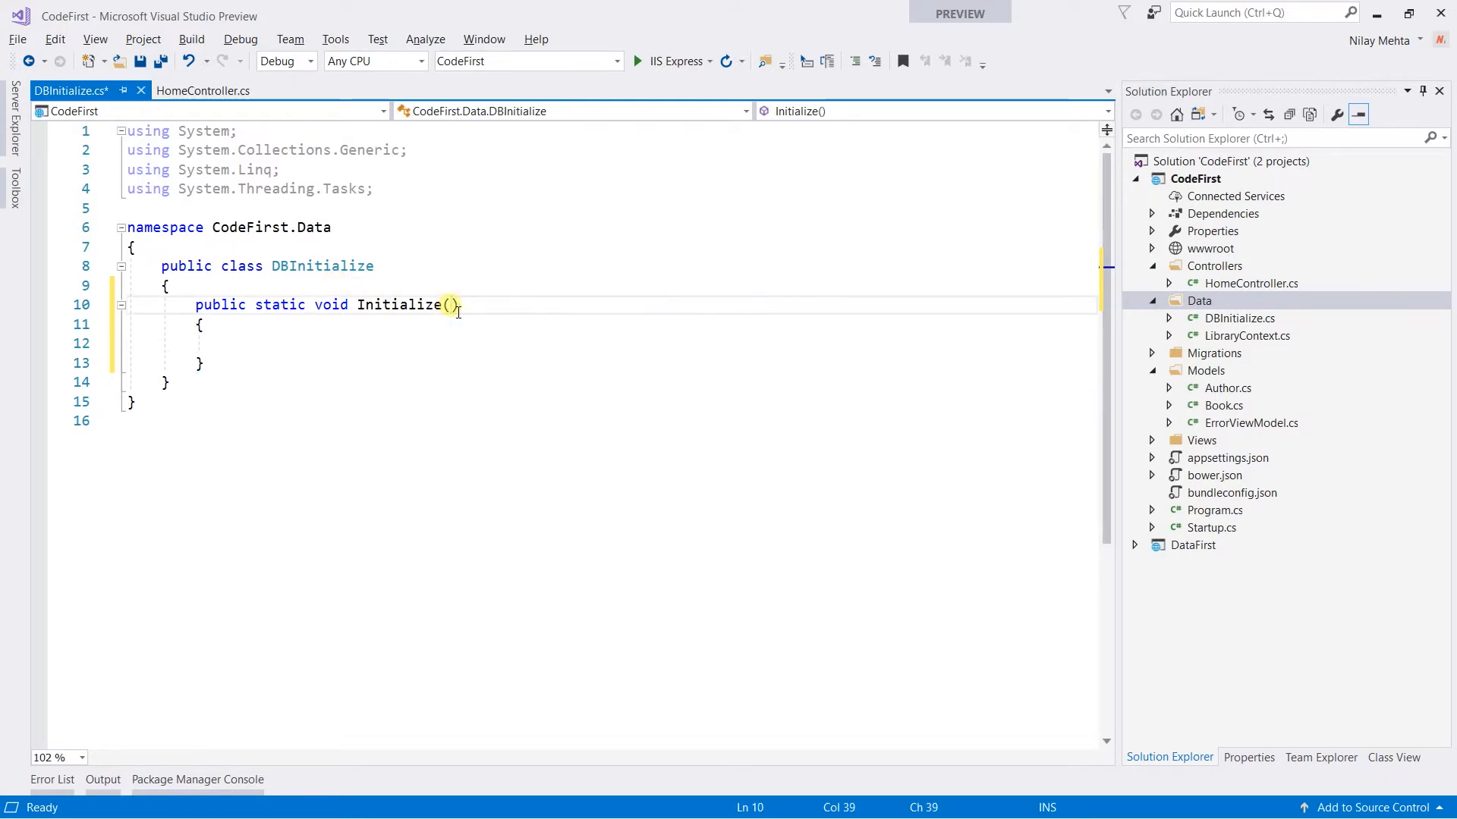
text(LibraryContext)
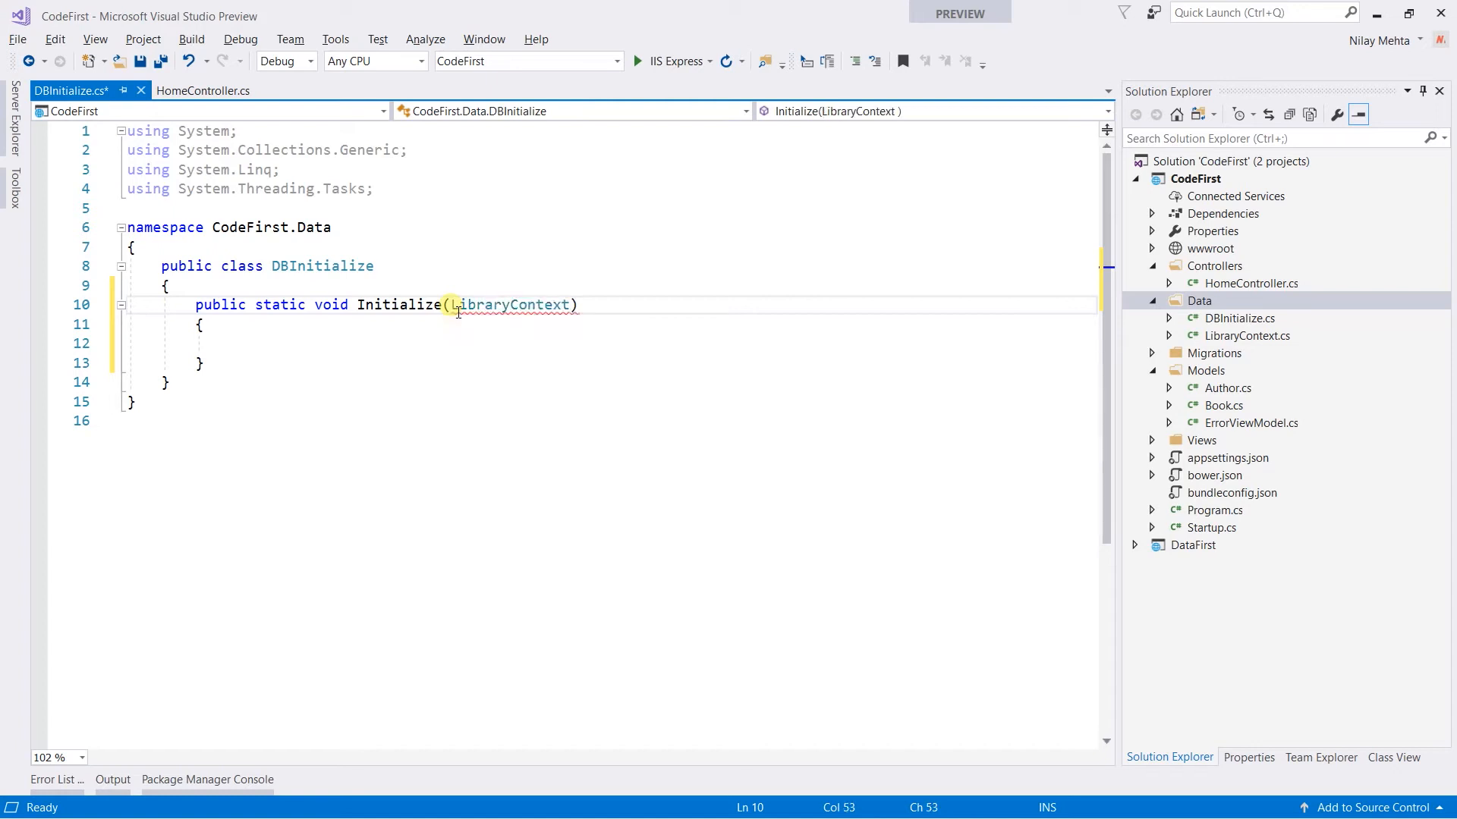
text(context)
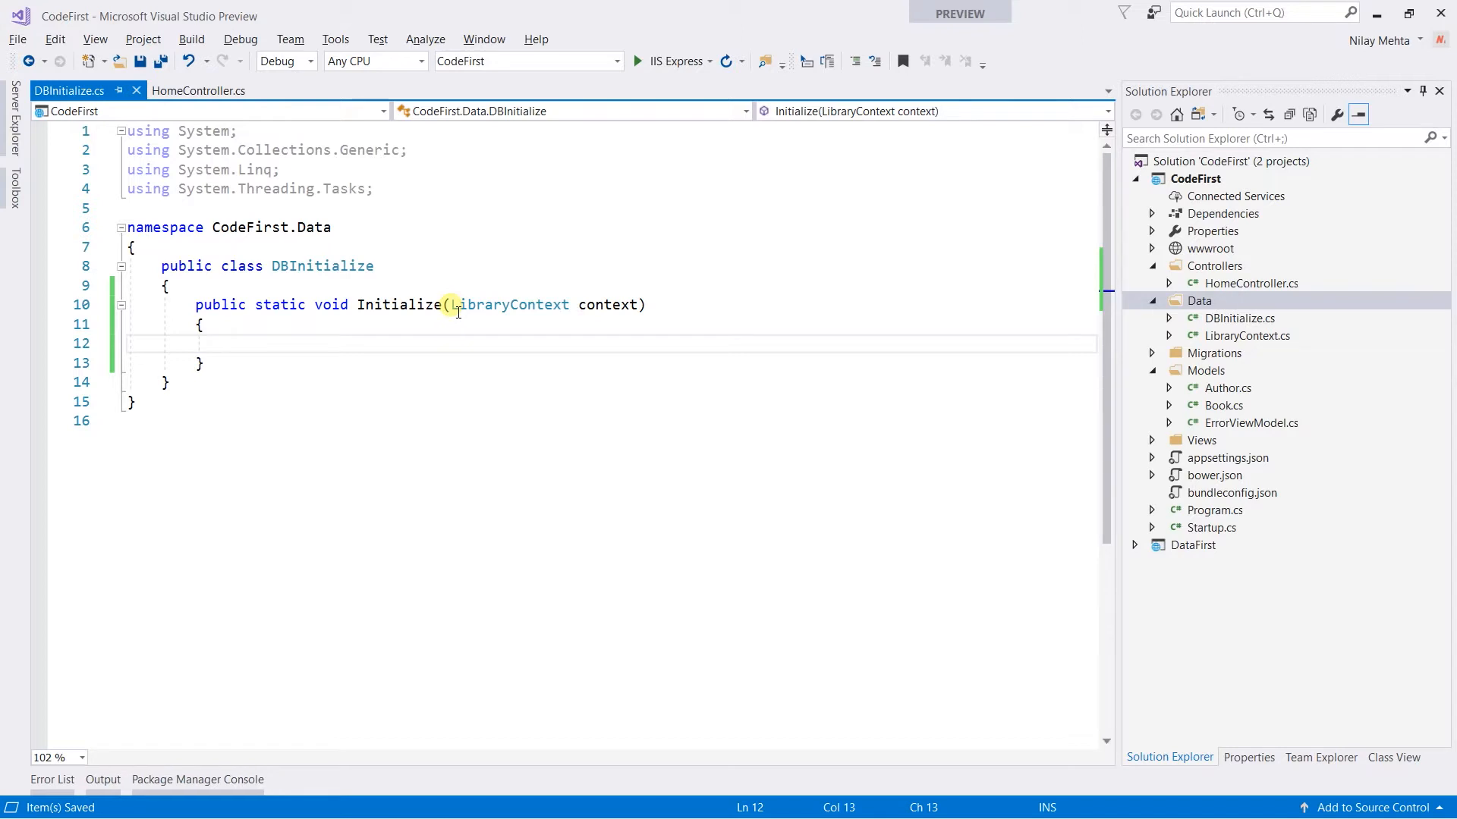
click(229, 344)
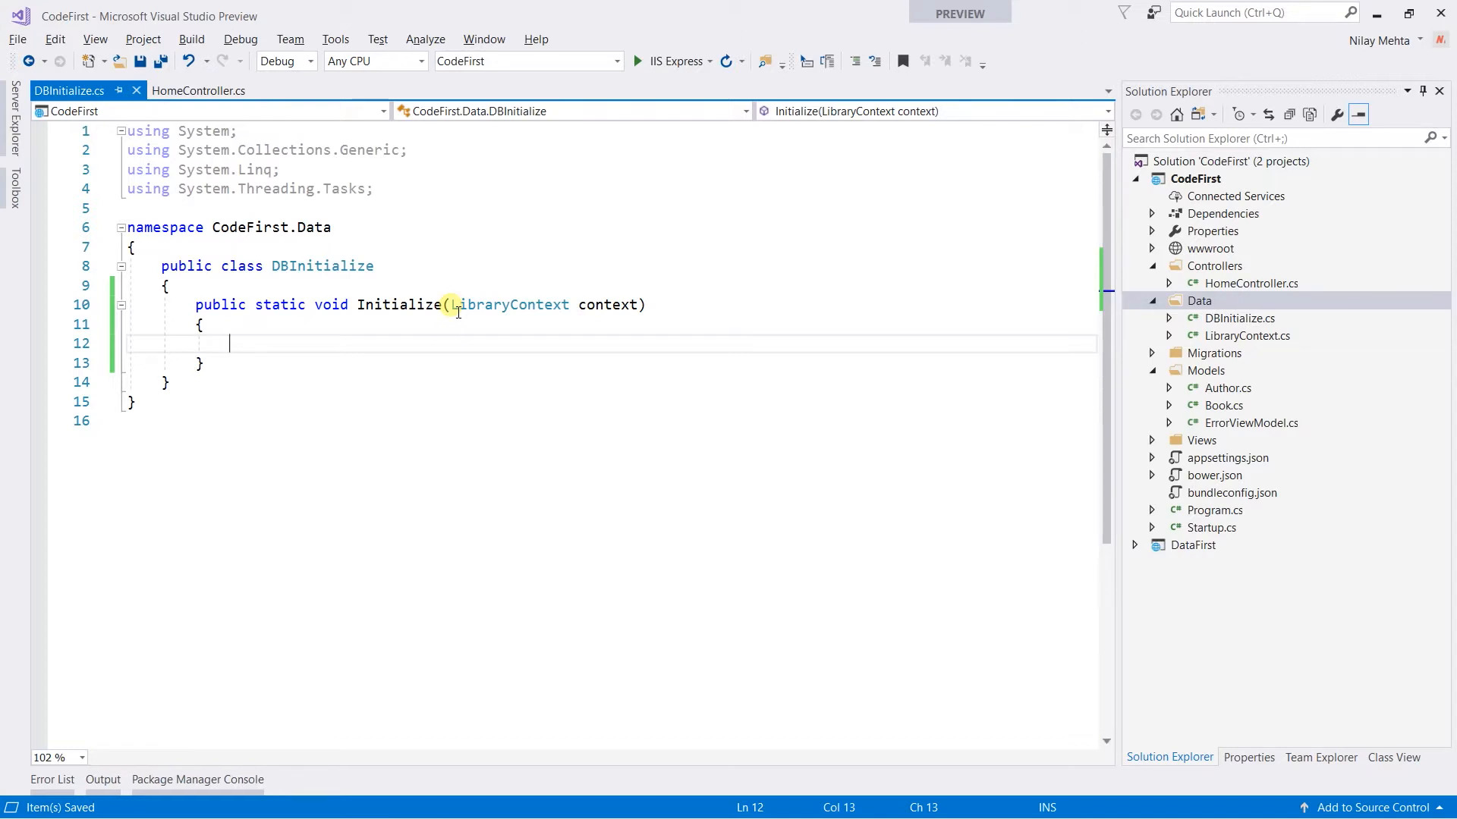
text(context.Database.EnsureCreated();)
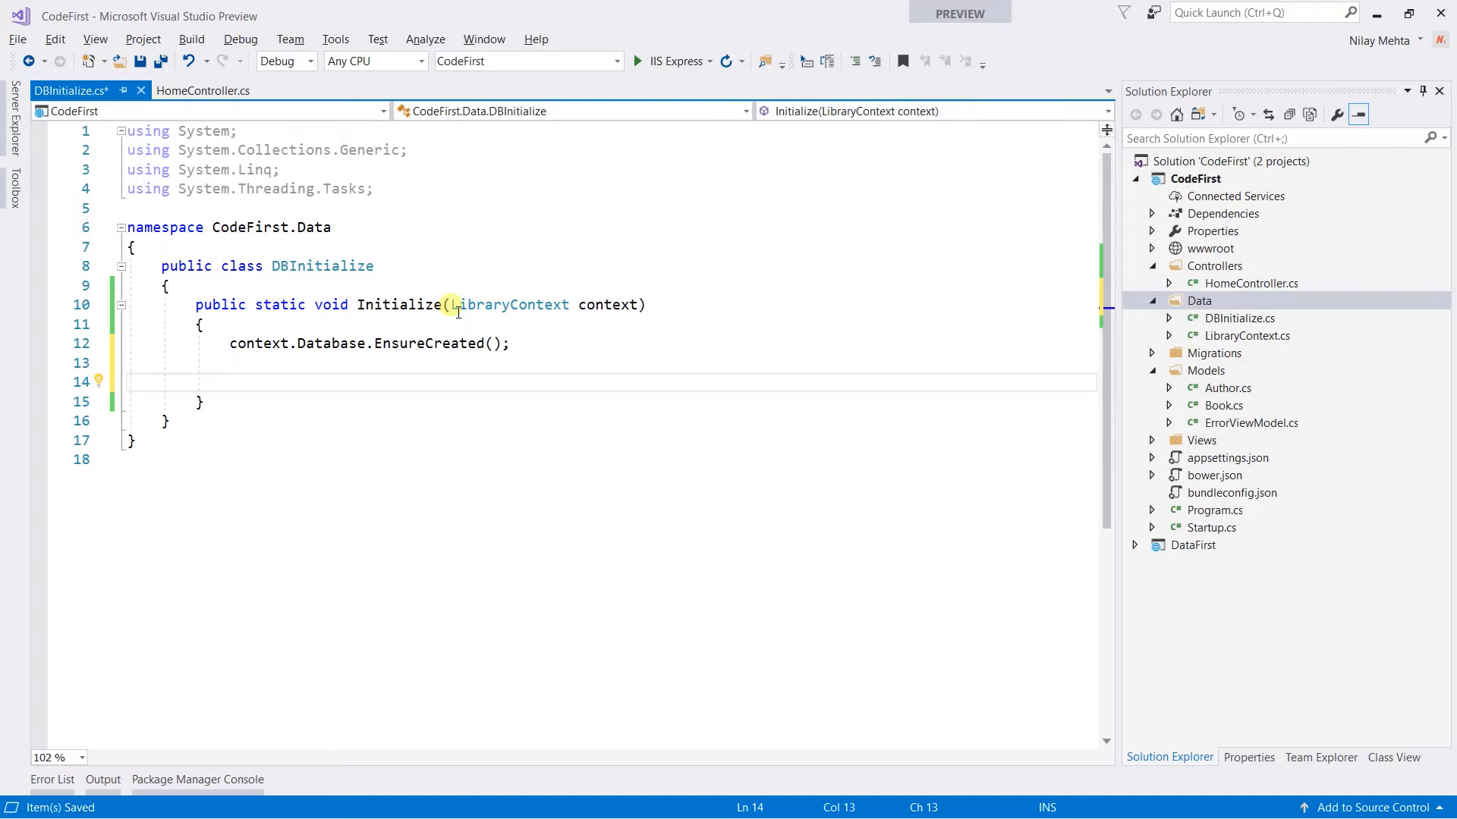
Step: Add an if (!context.Author.Any()) block with braces inside Initialize and save
text(if)
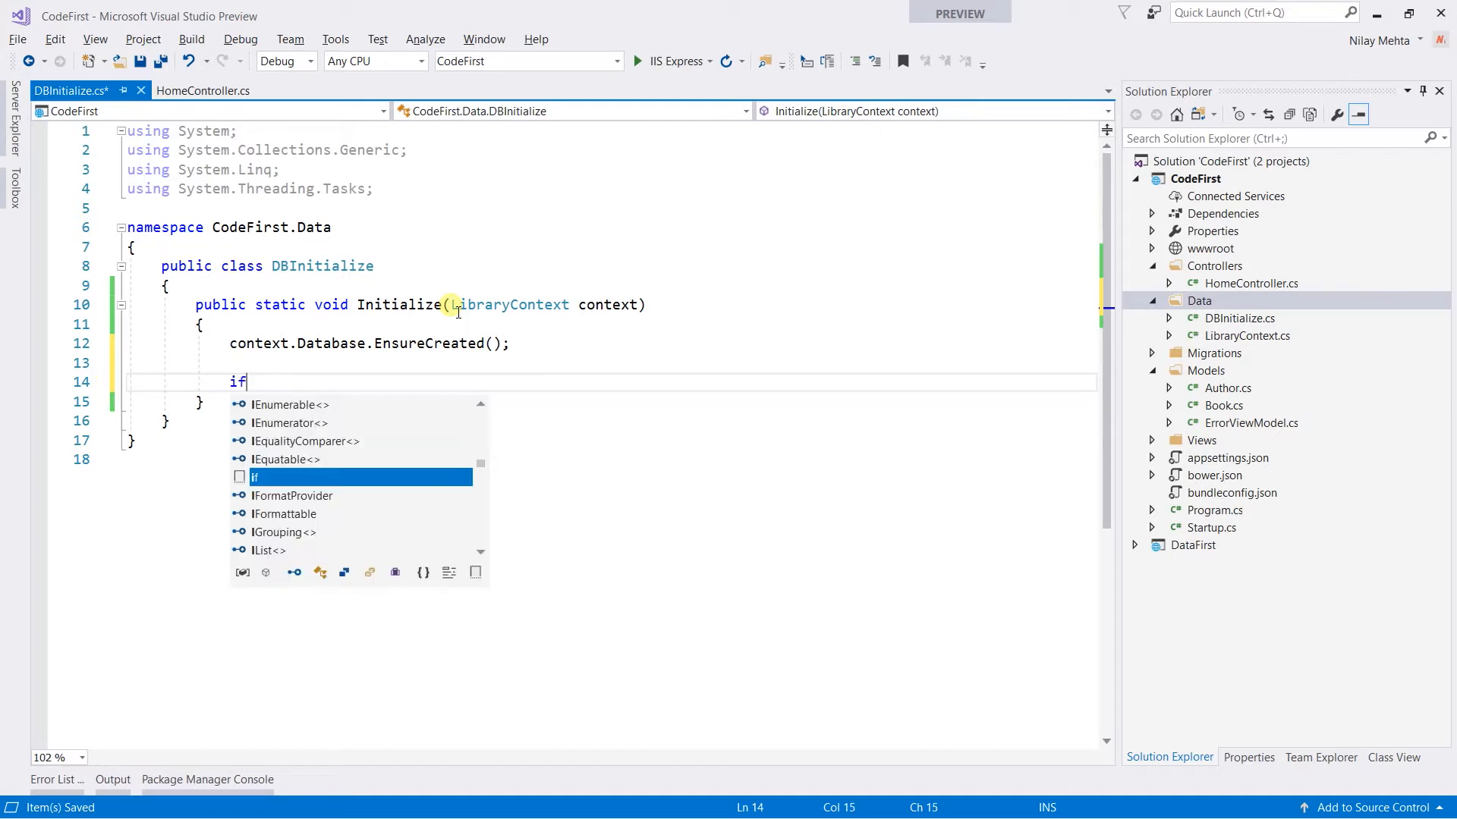
text((context.Author.Any)
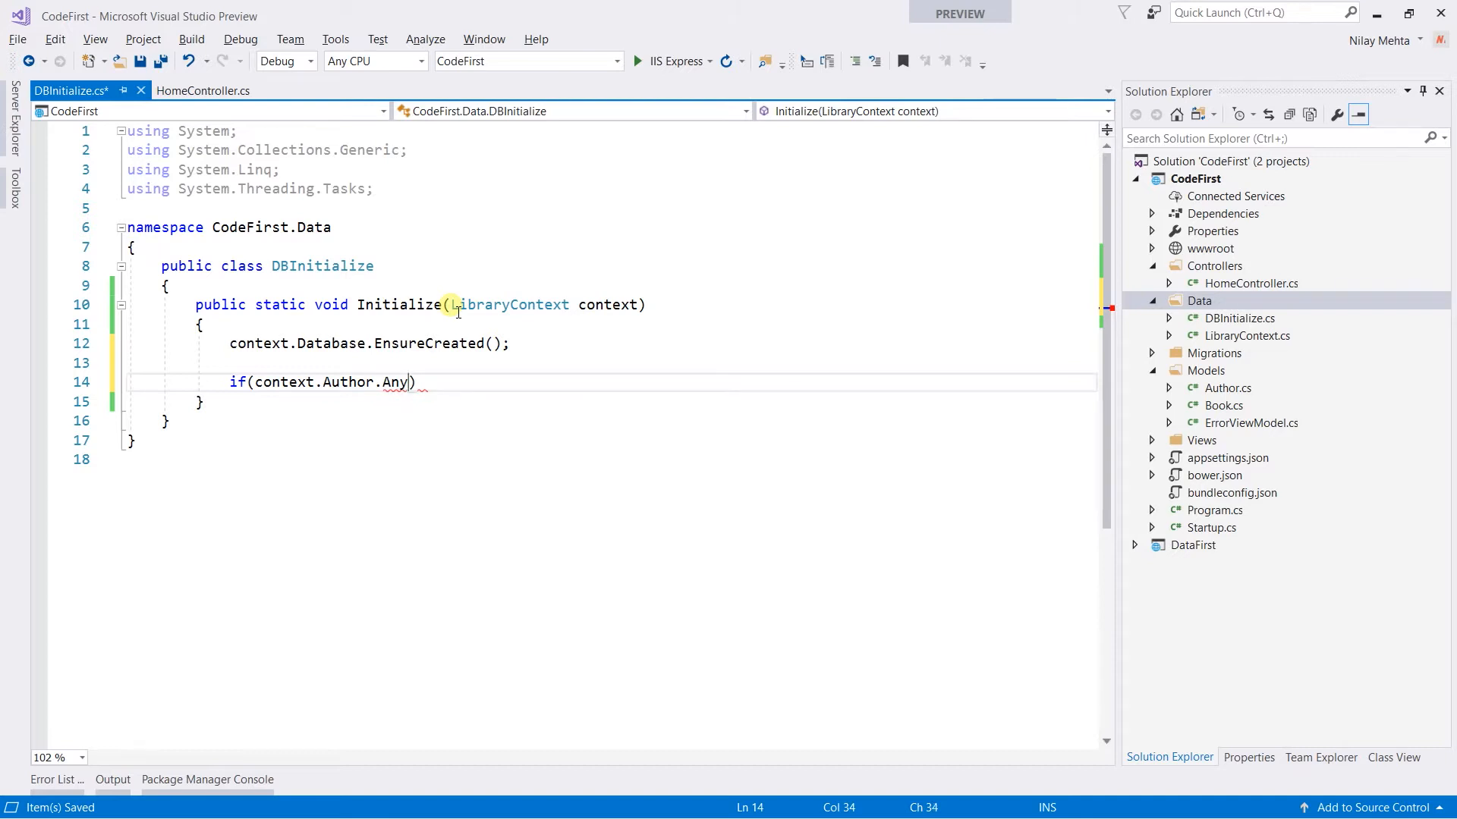
text(())
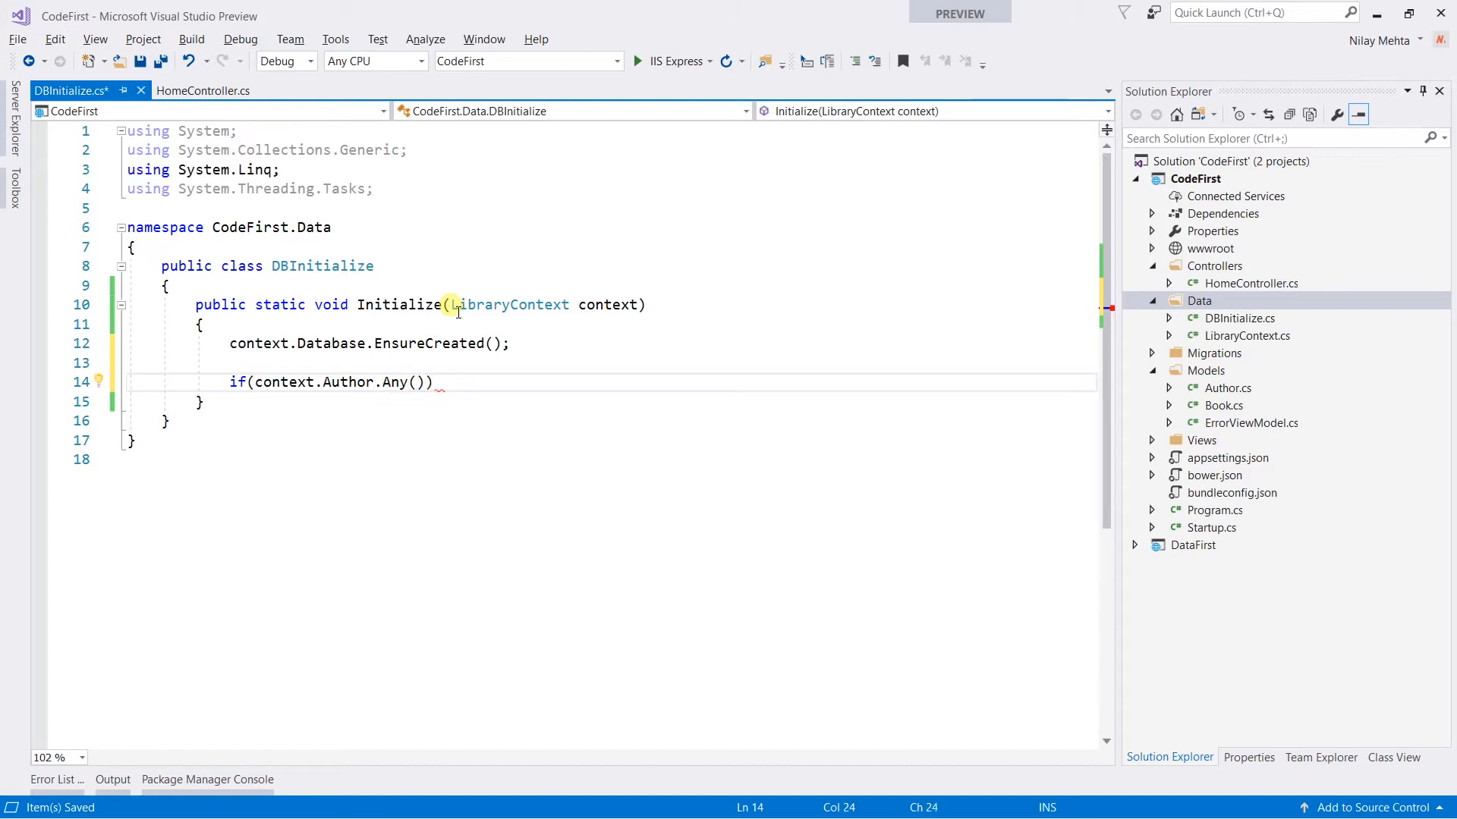
text(!)
text({ })
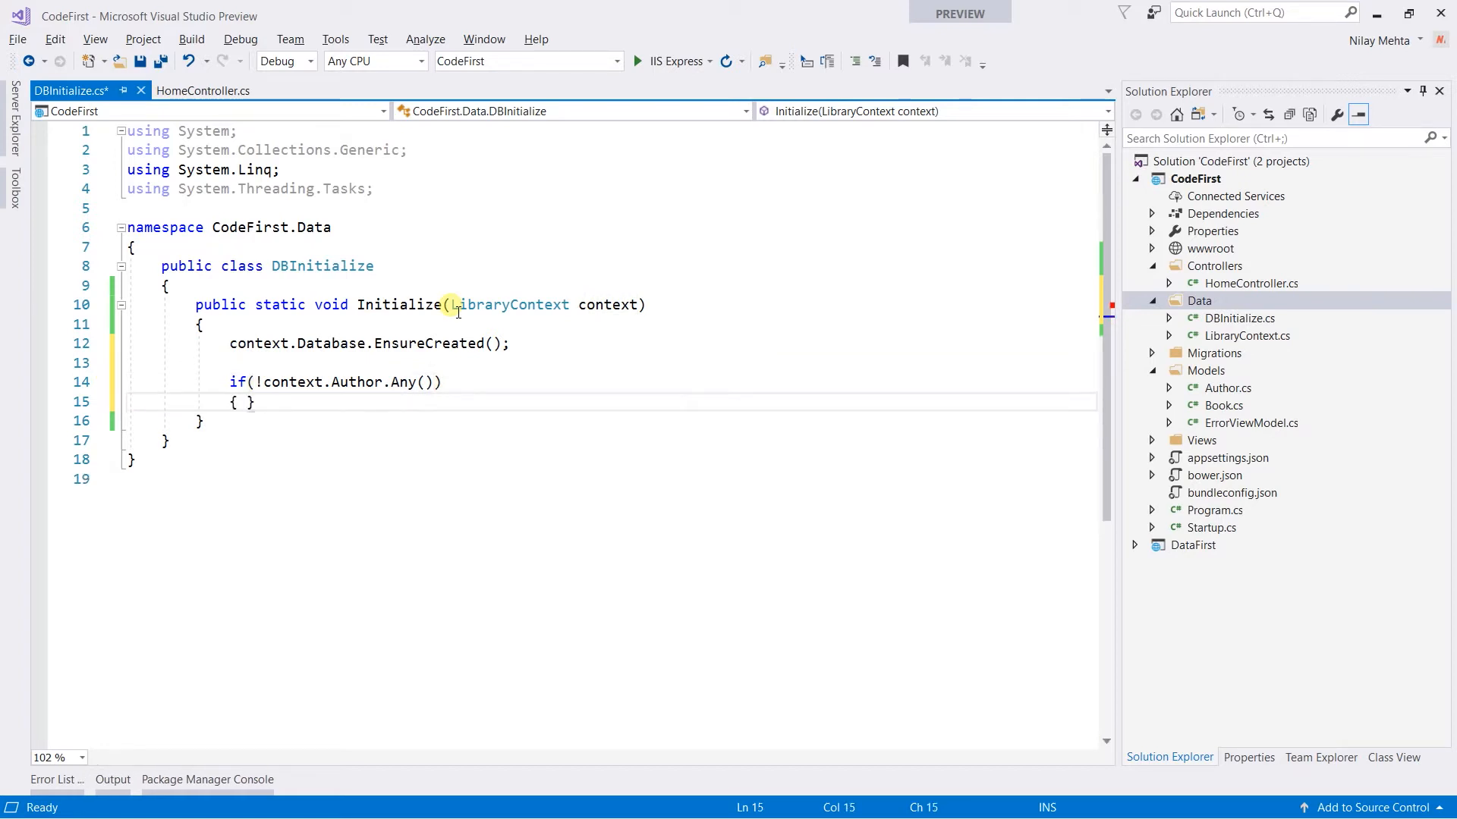
key(enter)
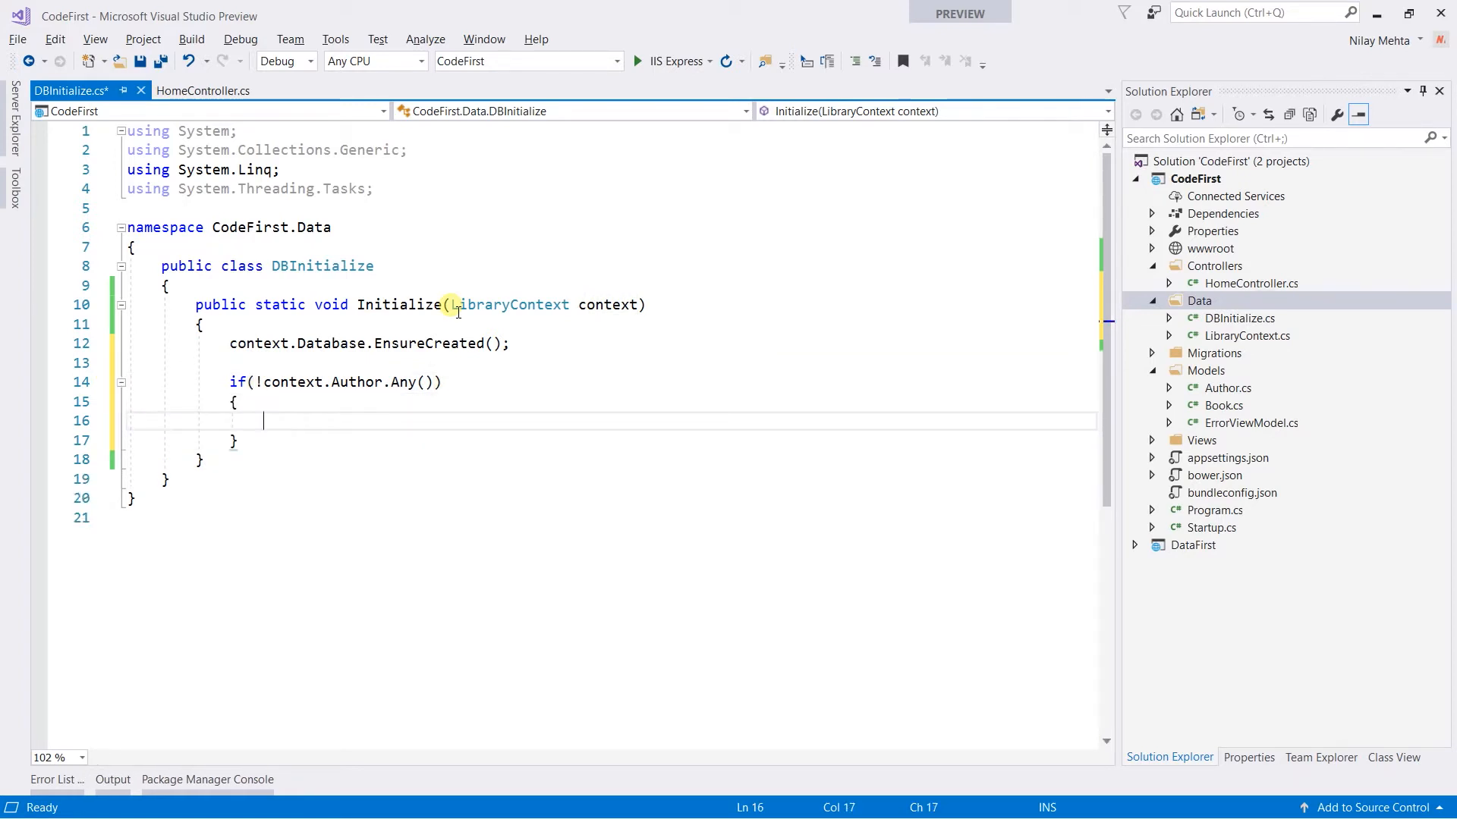
key(ctrl+s)
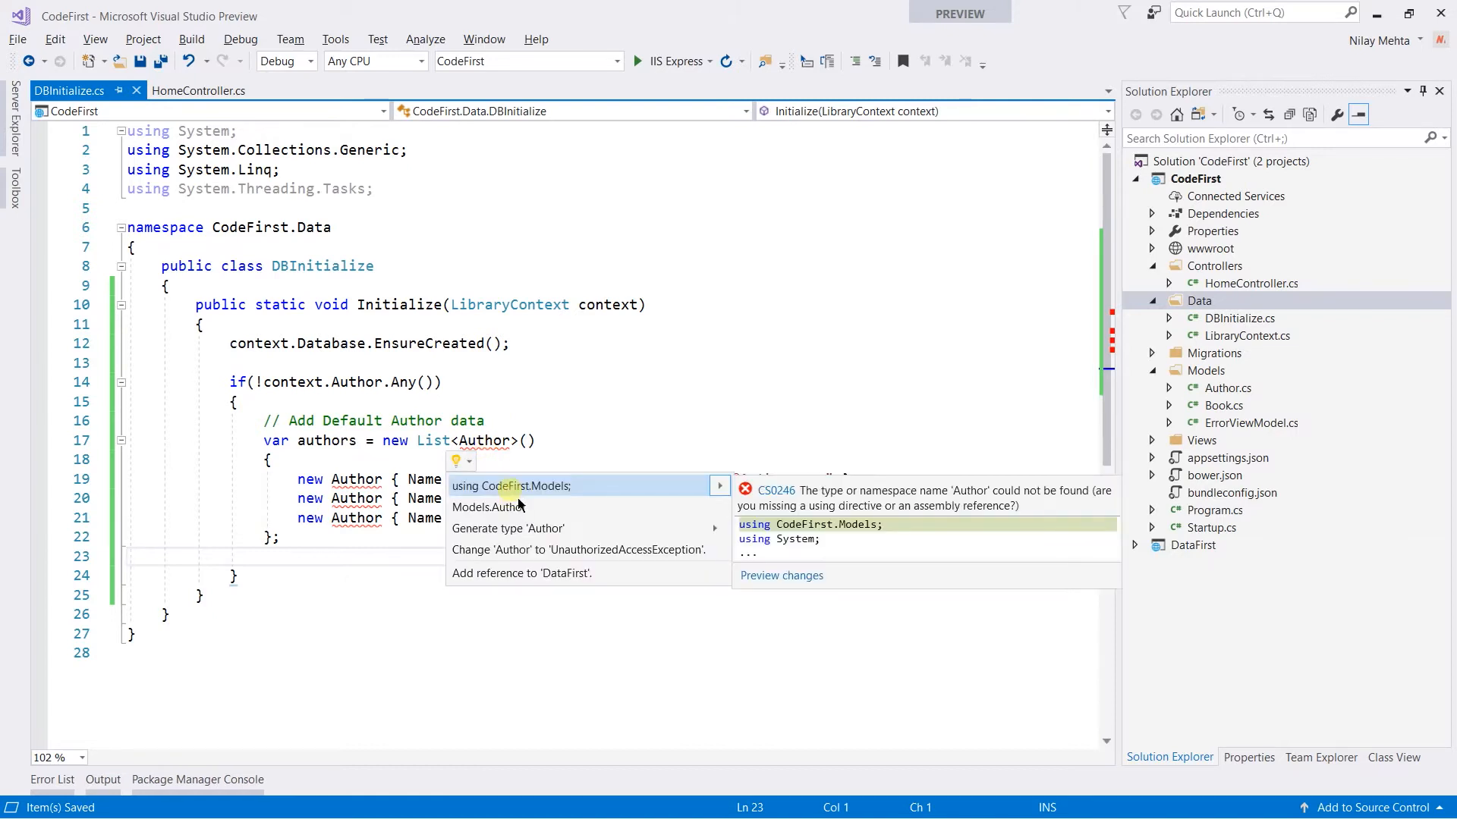
Step: Import CodeFirst.Models, then add context.Author.AddRange(authors) and context.SaveChanges() to the author block
click(510, 484)
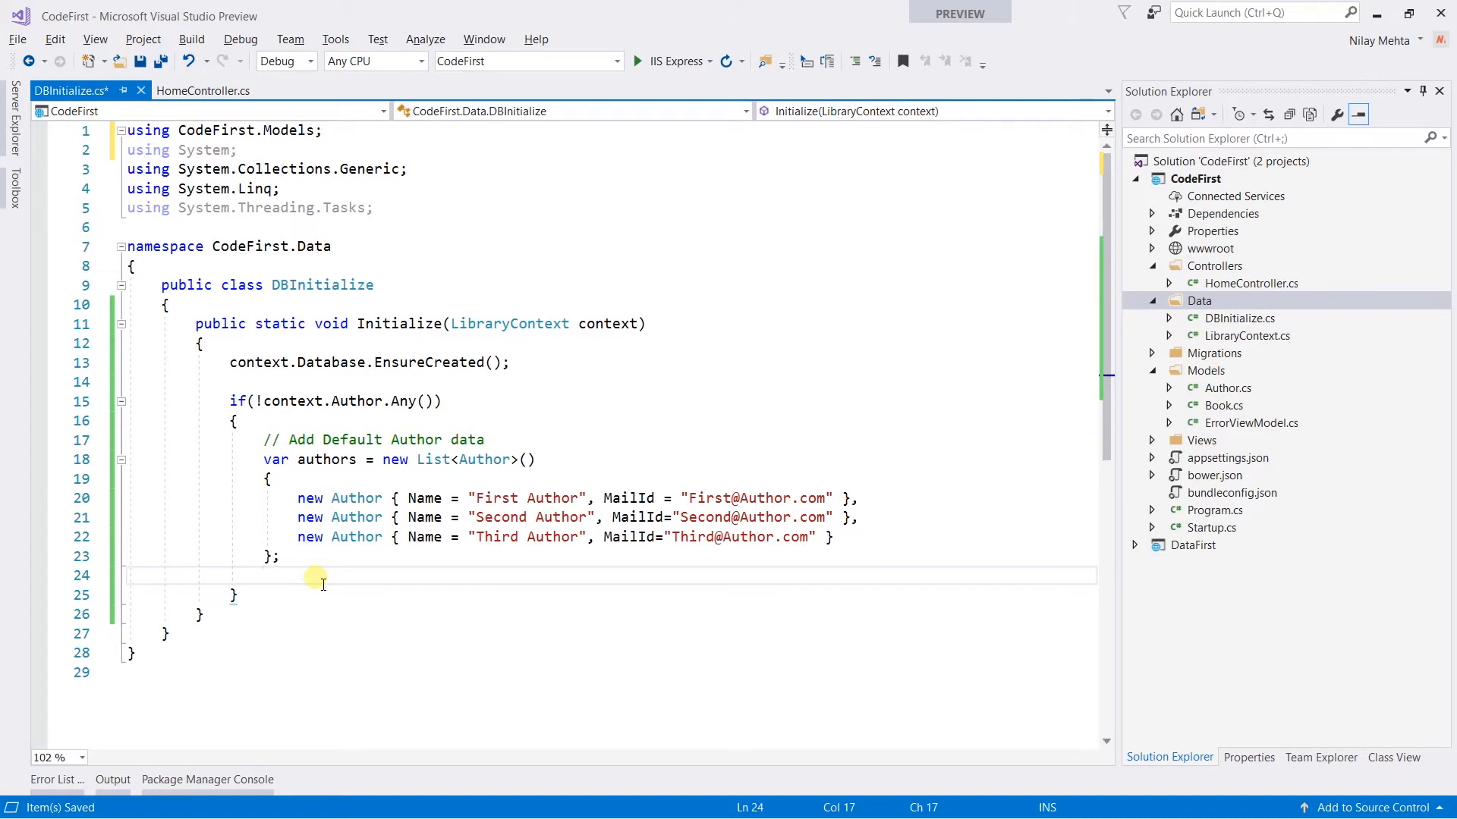
text(context.)
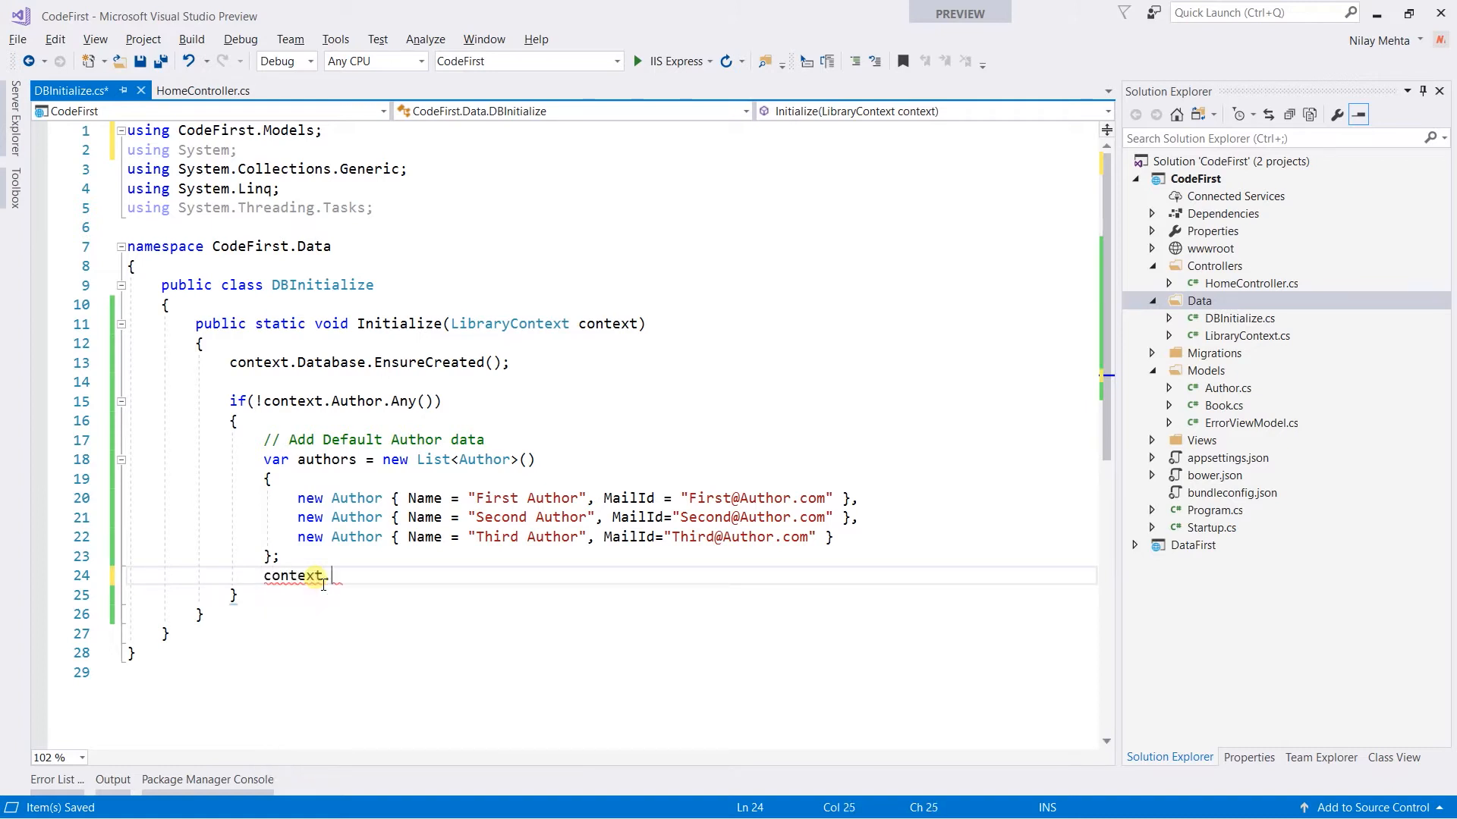
text(.Author.)
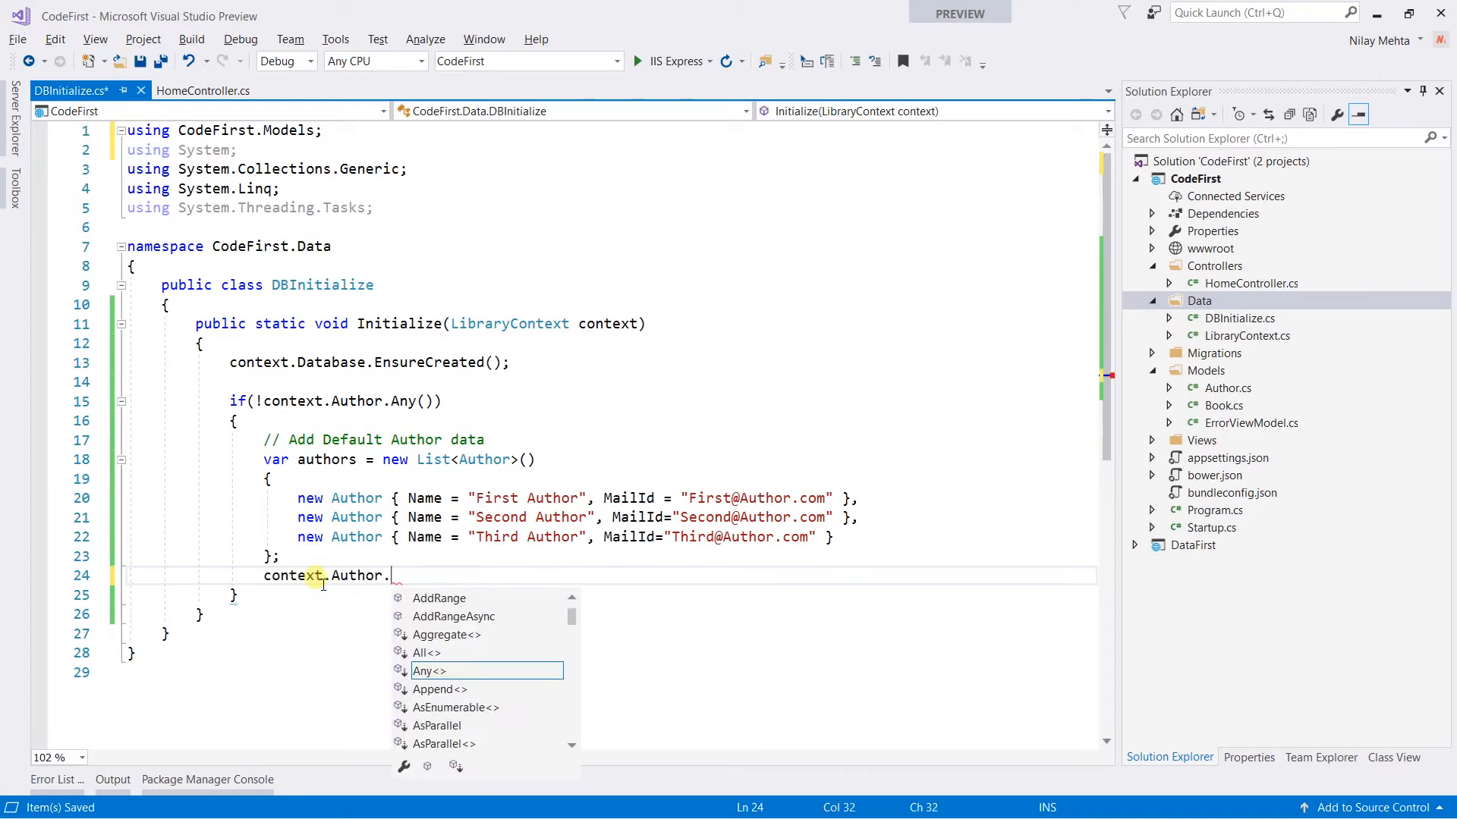
text(add)
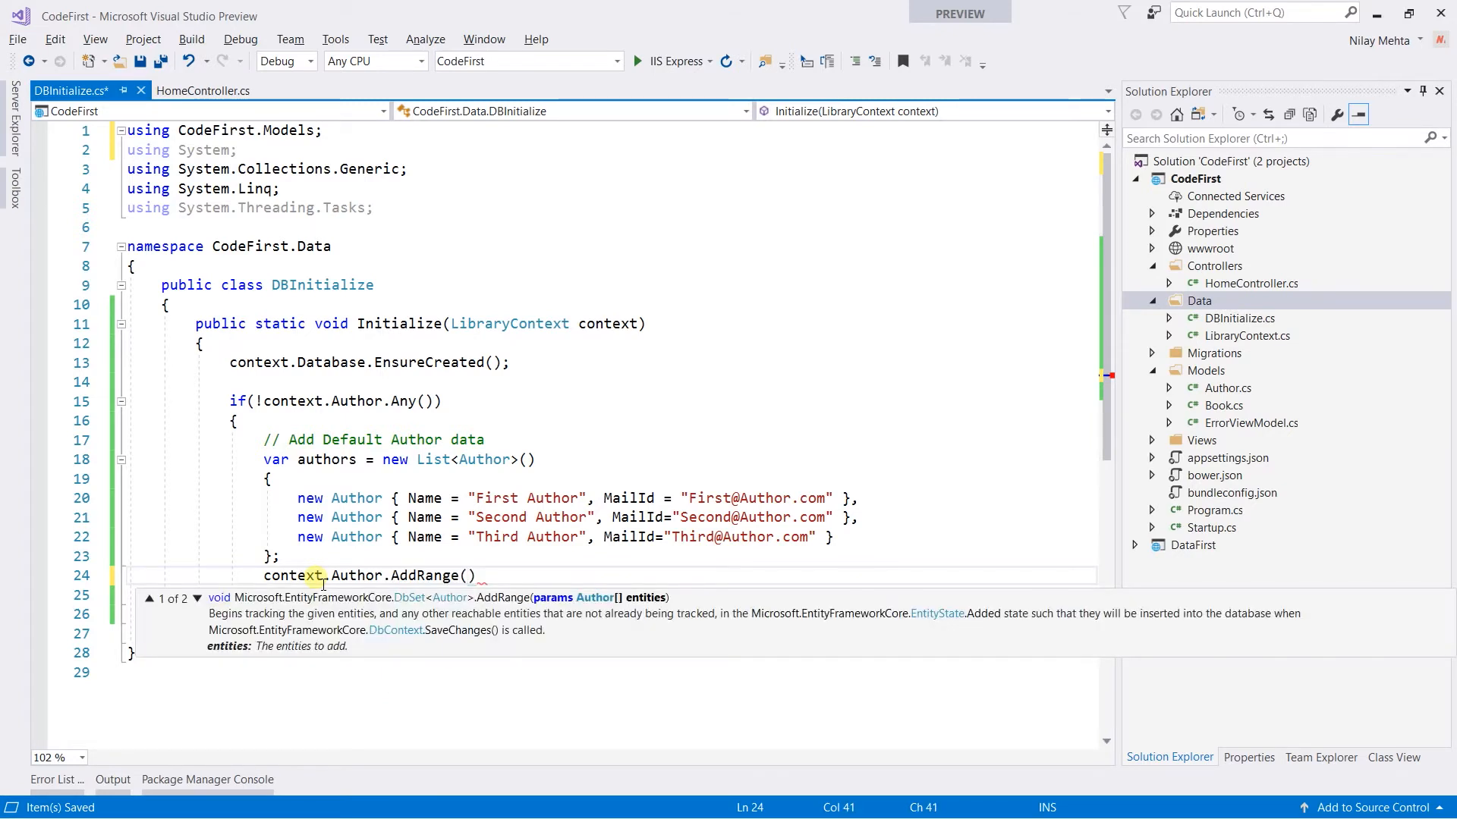
text(authors)
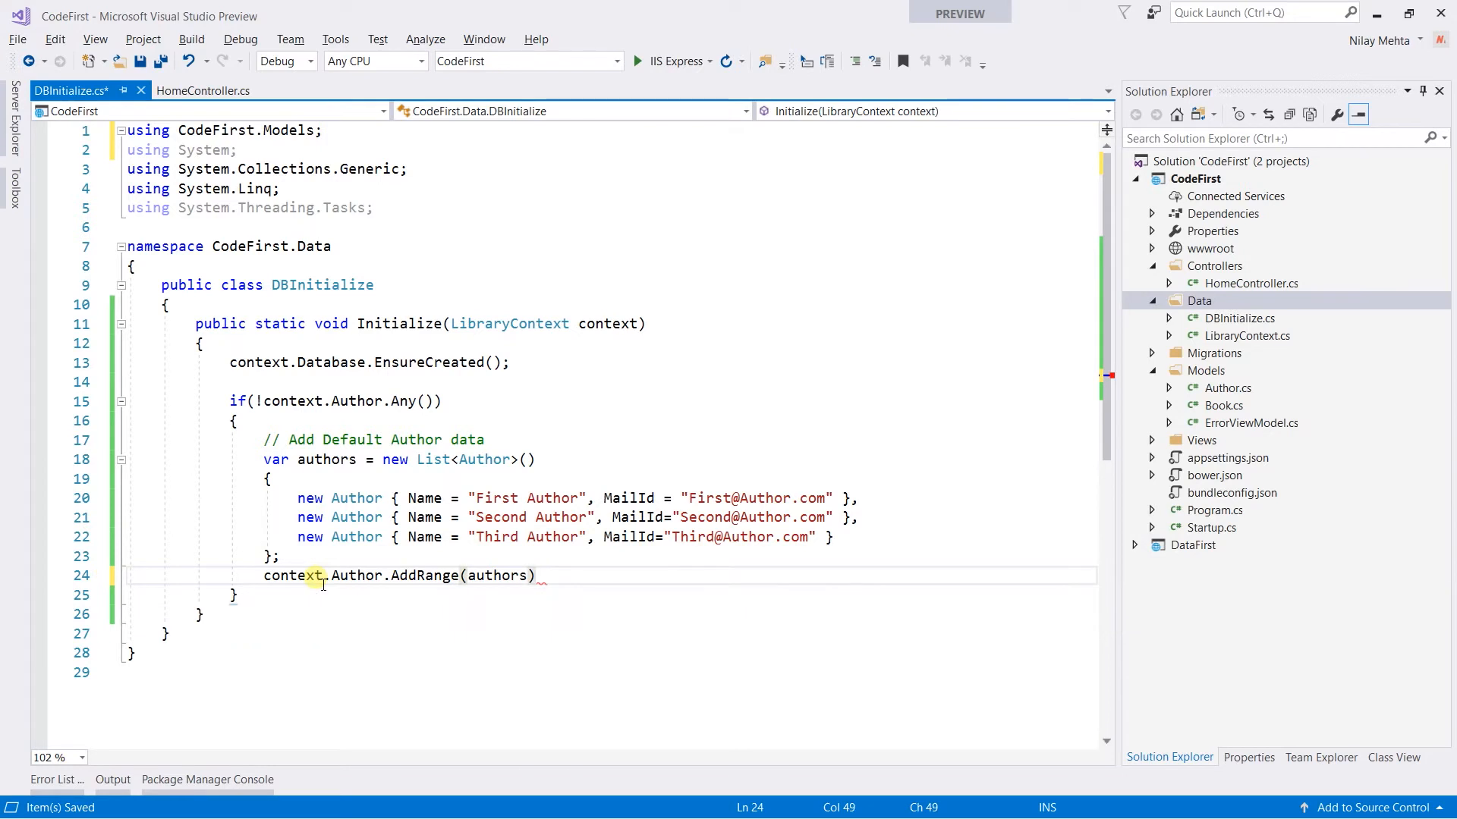
text(;)
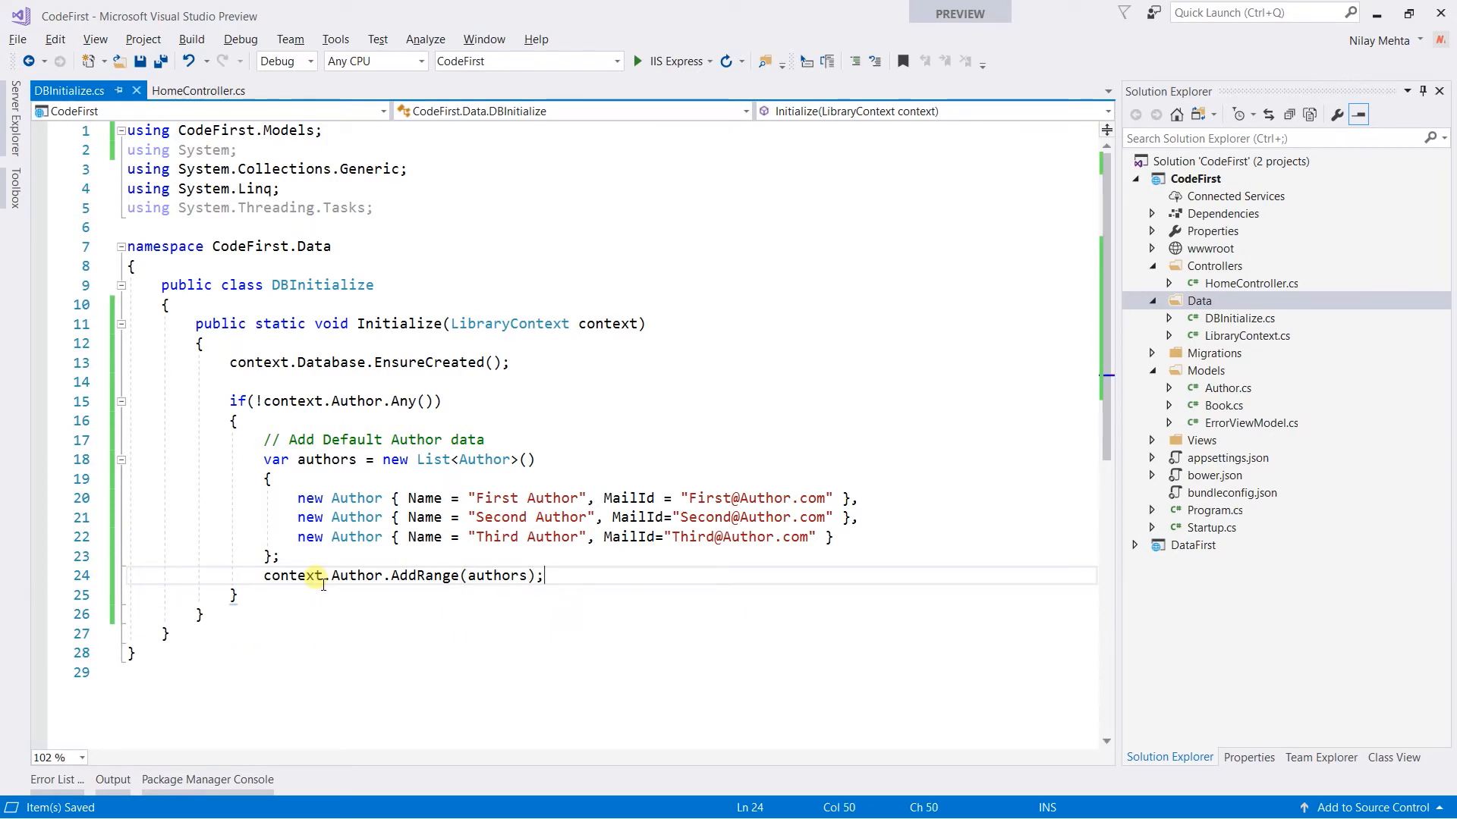
text(context.)
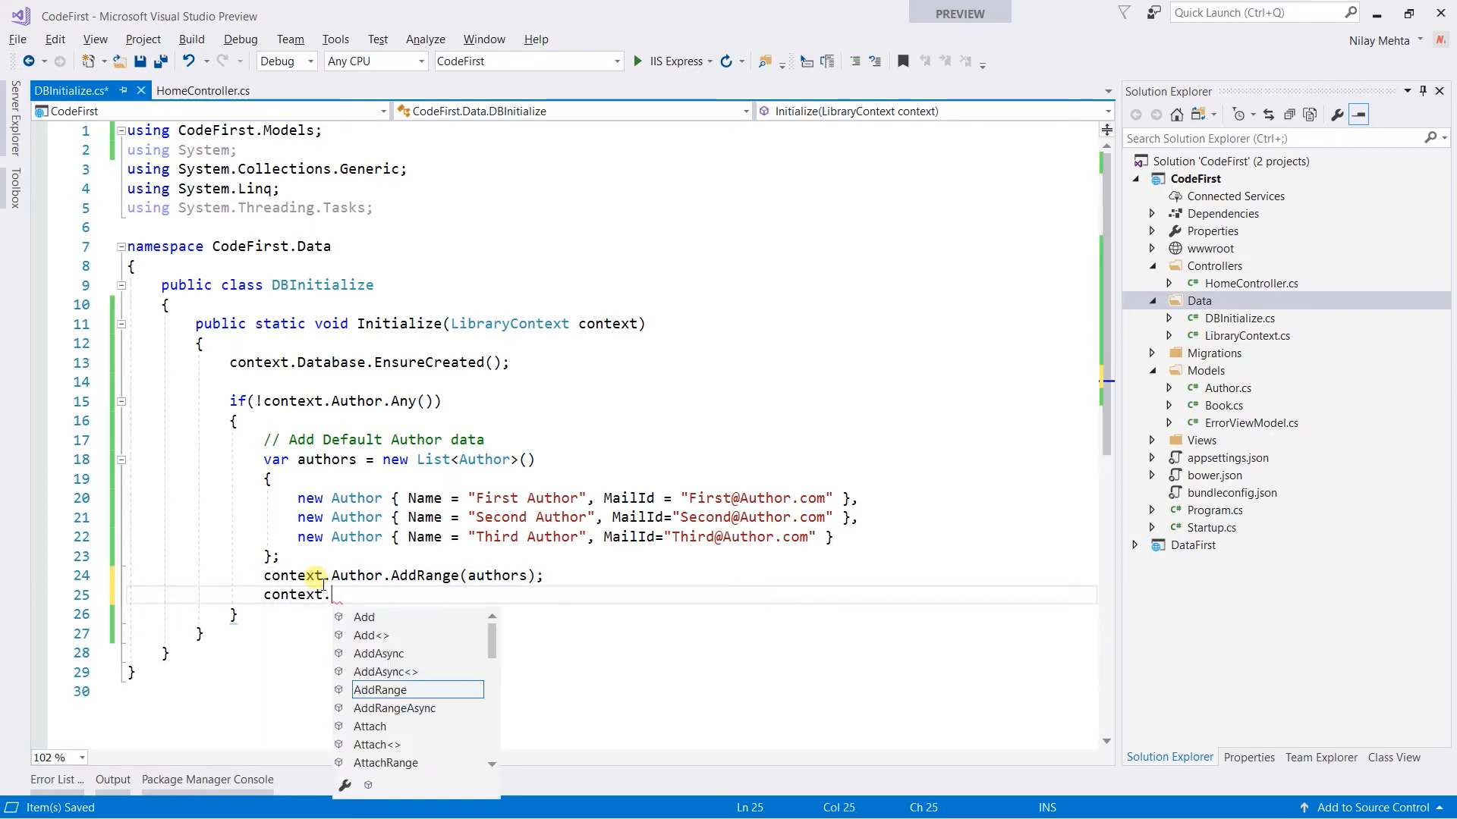
text(SaveChanges();)
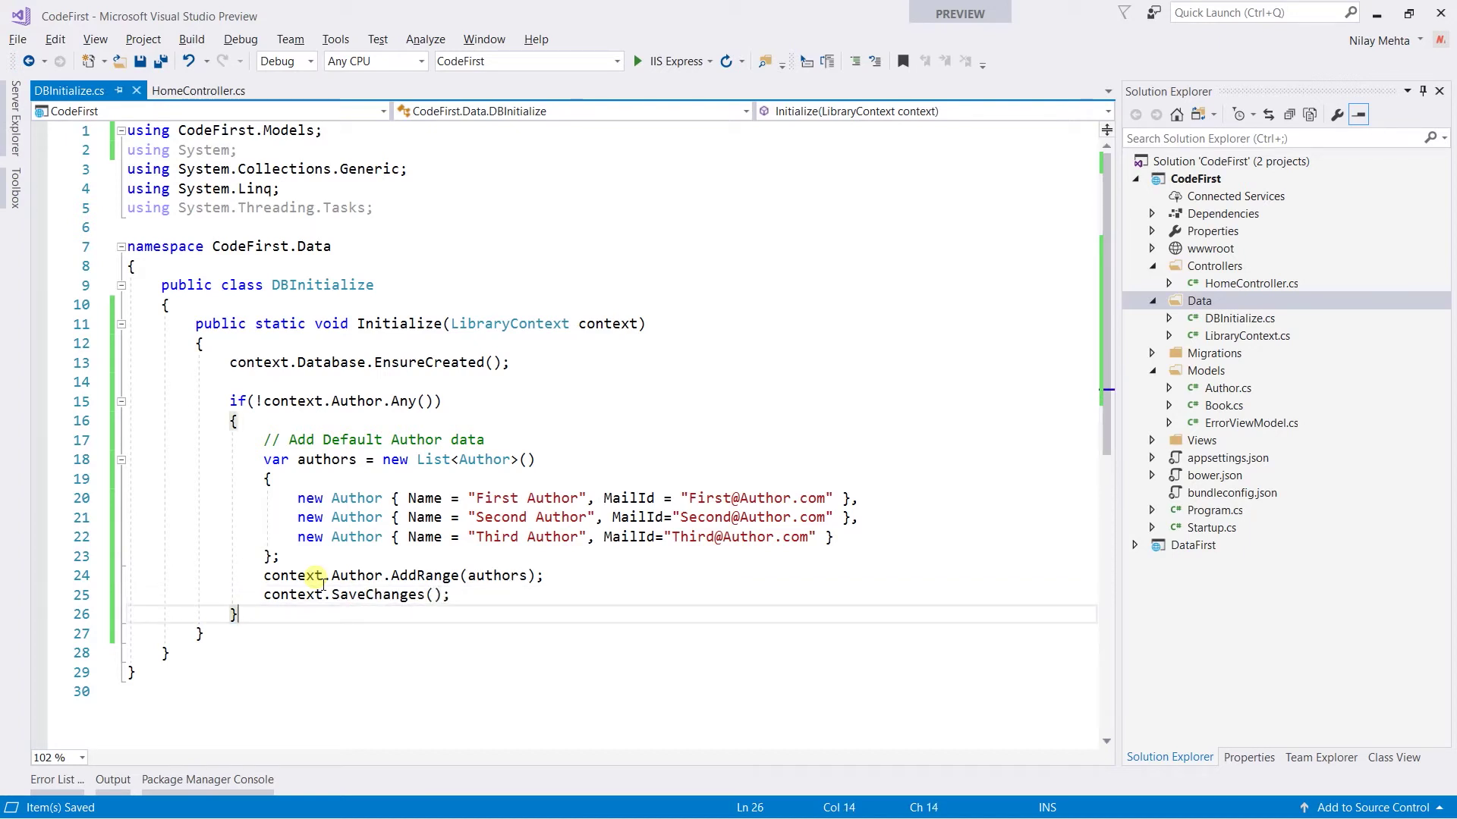
Step: Start a second if (!context.Book.Any()) block below the author block
key(enter)
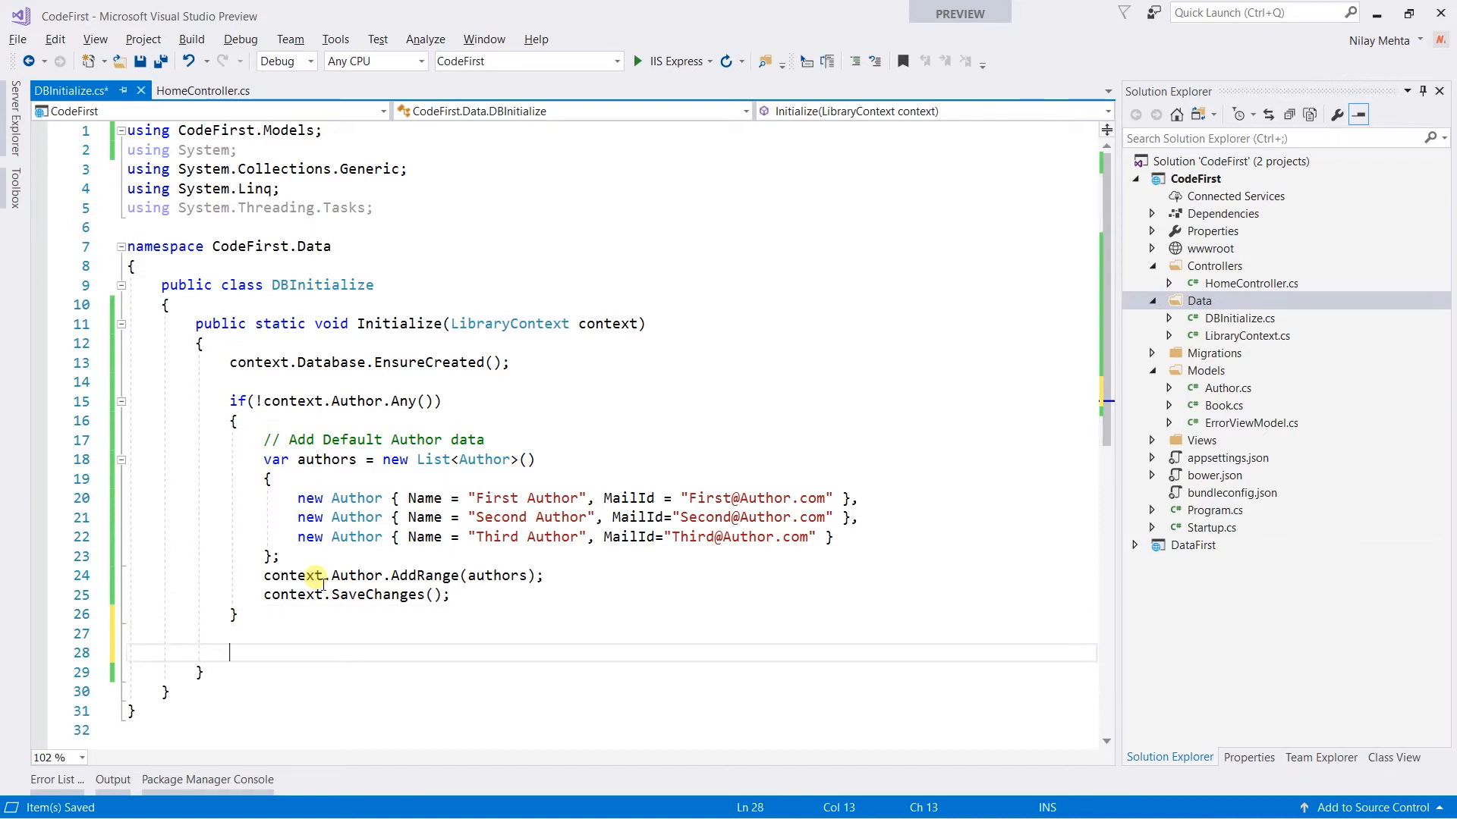
text(if())
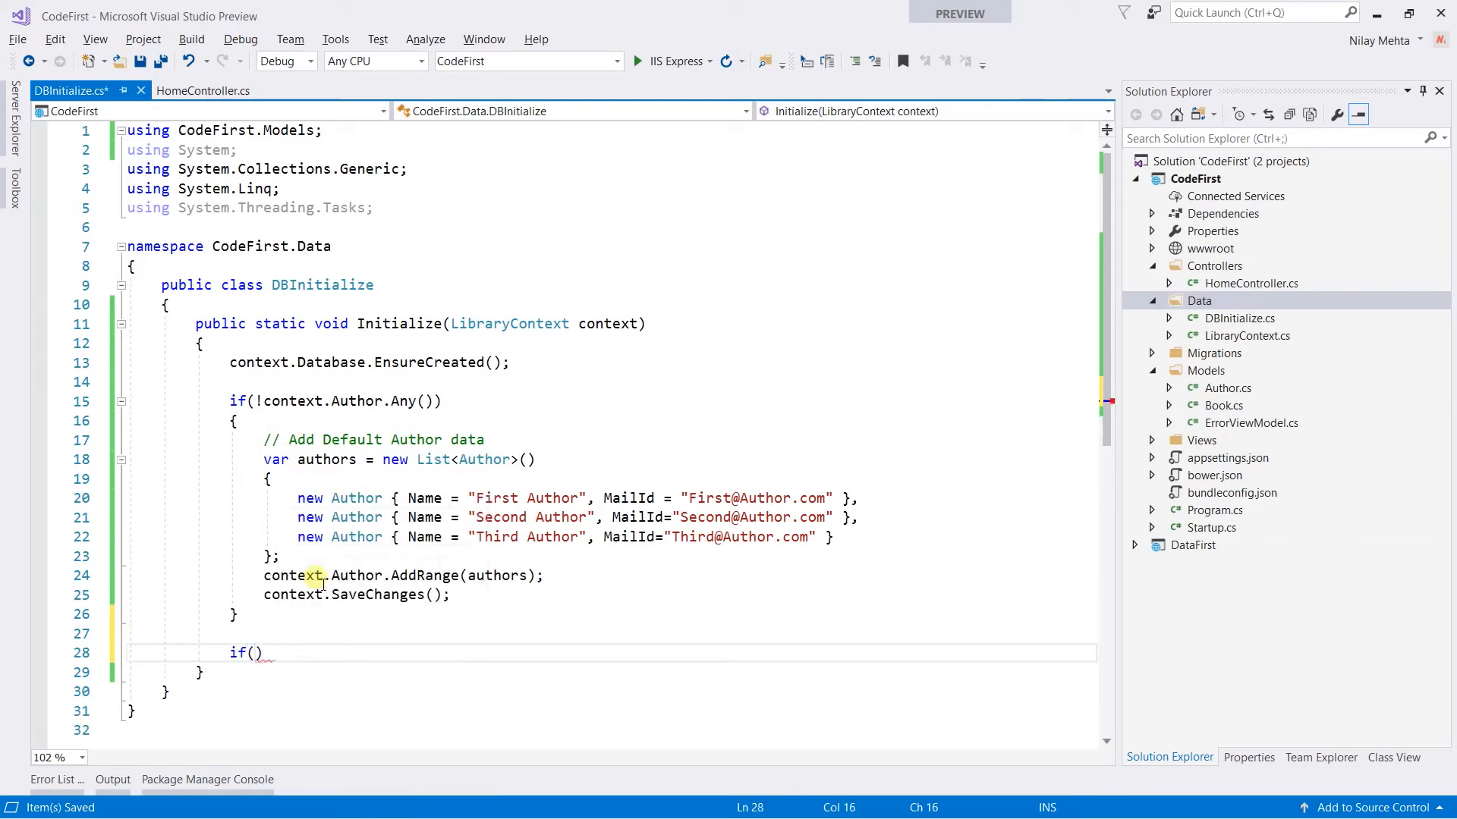
text(context.Book)
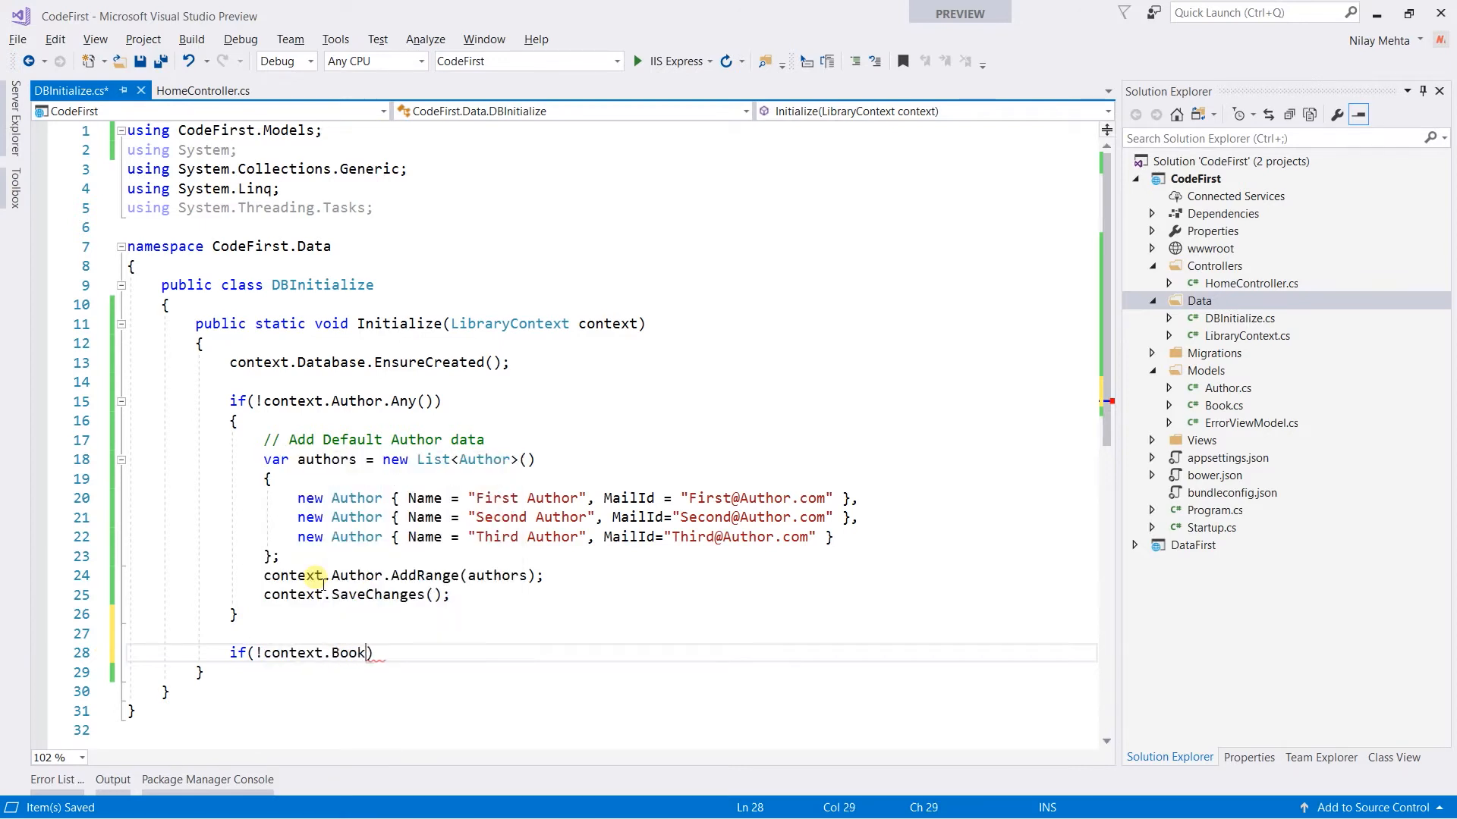
text(.Any())
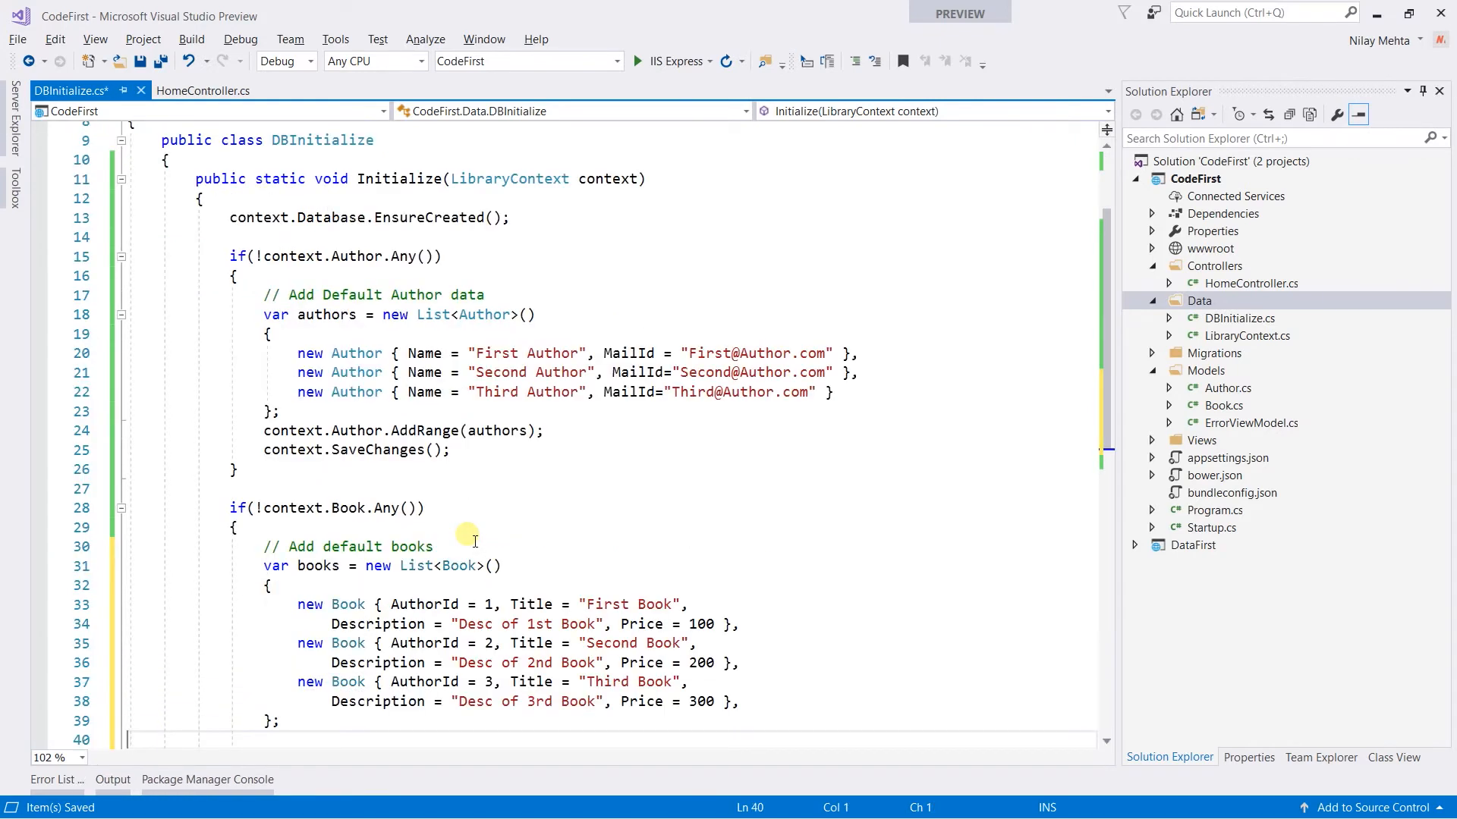
scroll(down, 3)
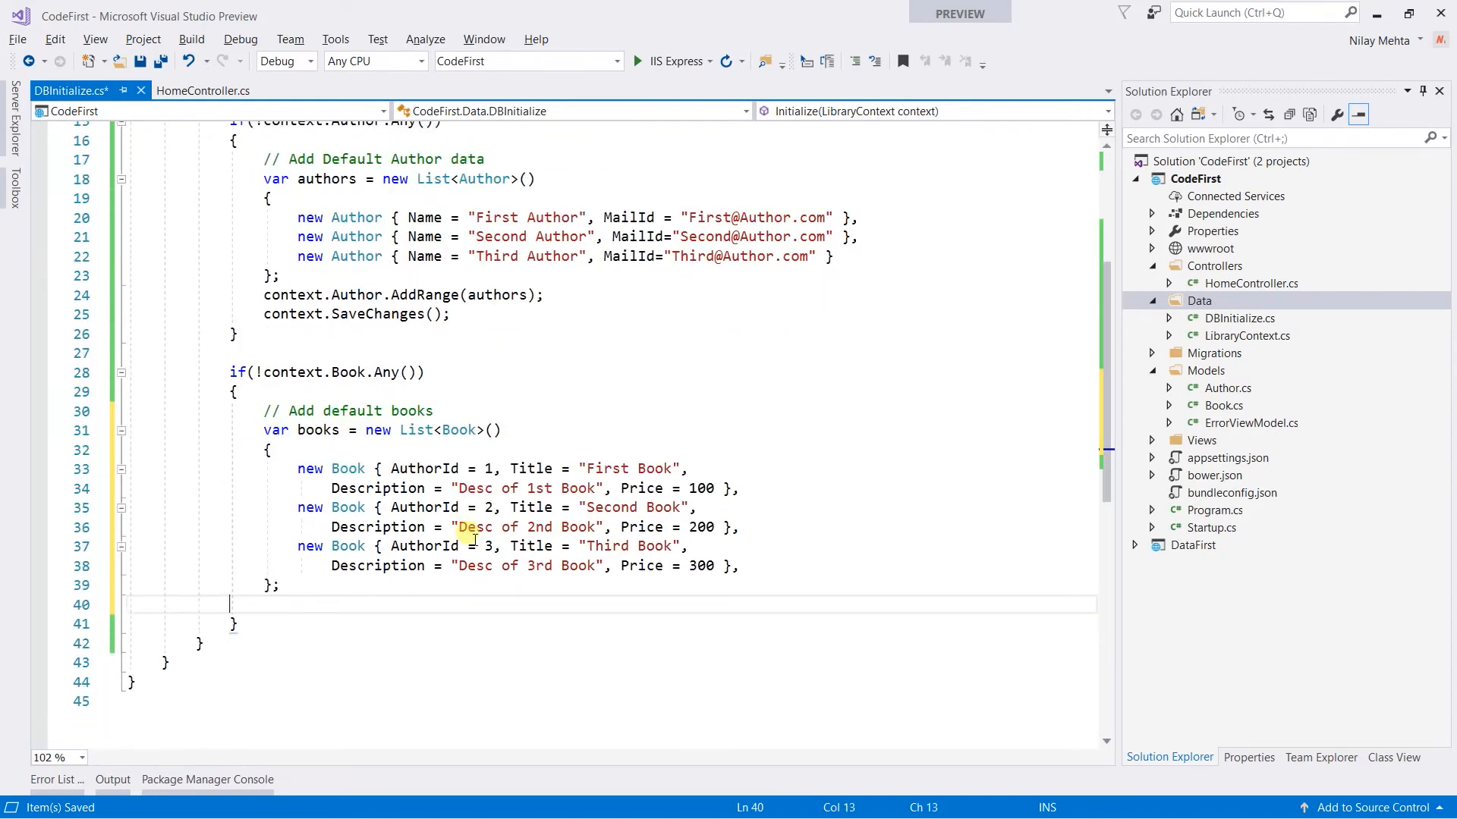
Step: Add the books with context.Book.AddRange(books) and call context.SaveChanges()
text(context.Book.AddRange()
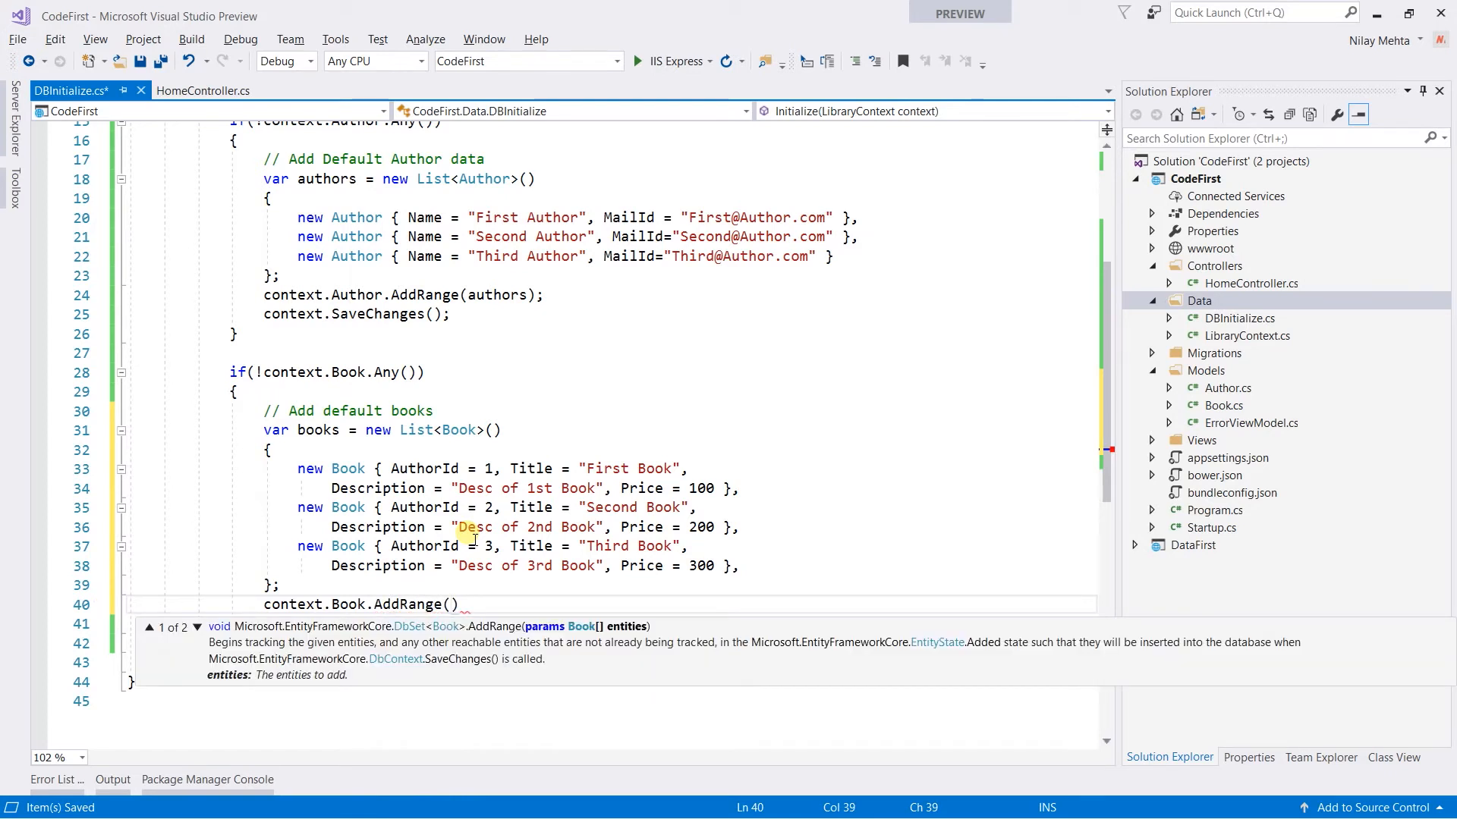
text(books)
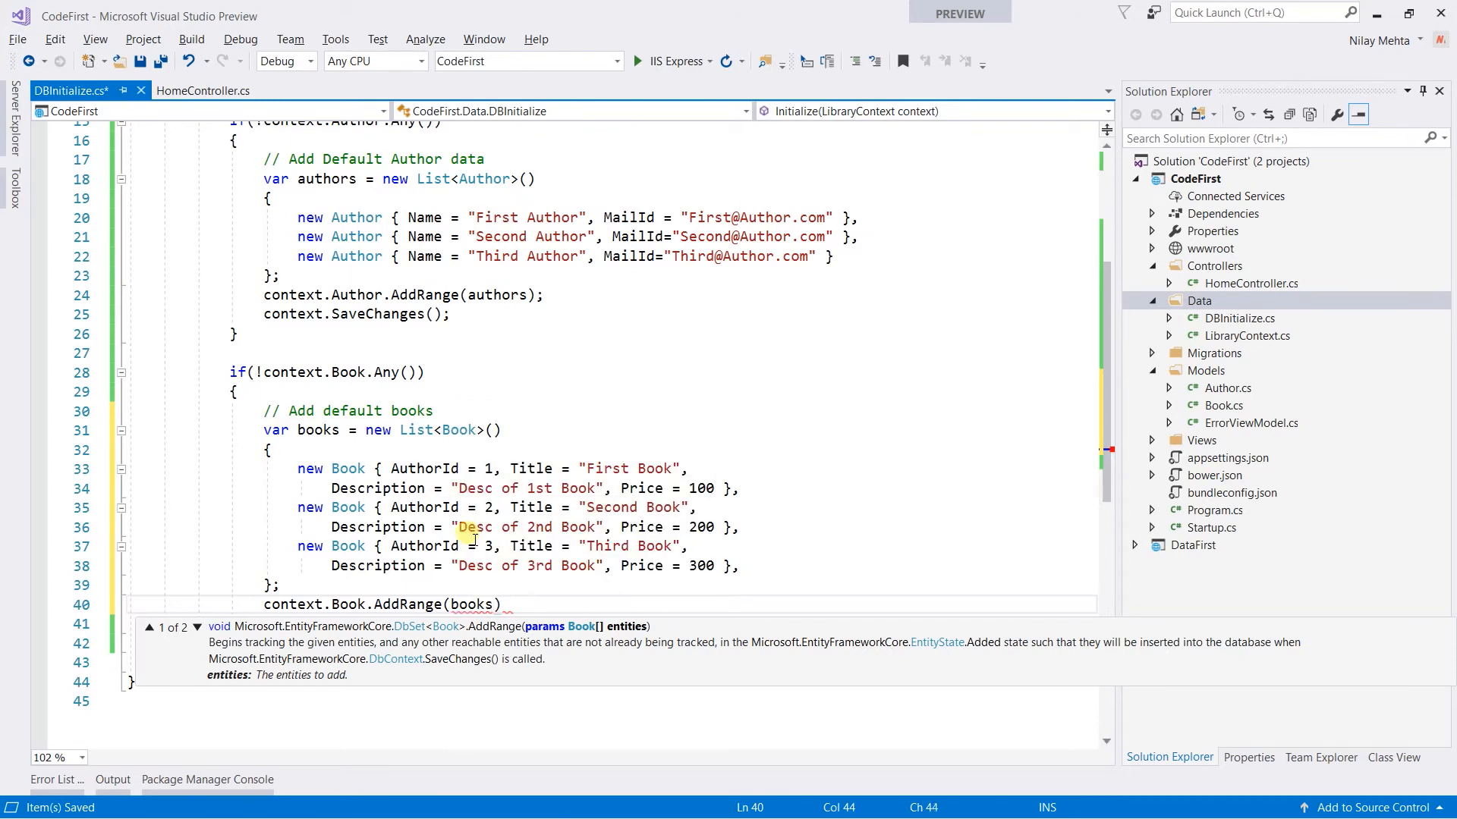
text(context.SaveChanges)
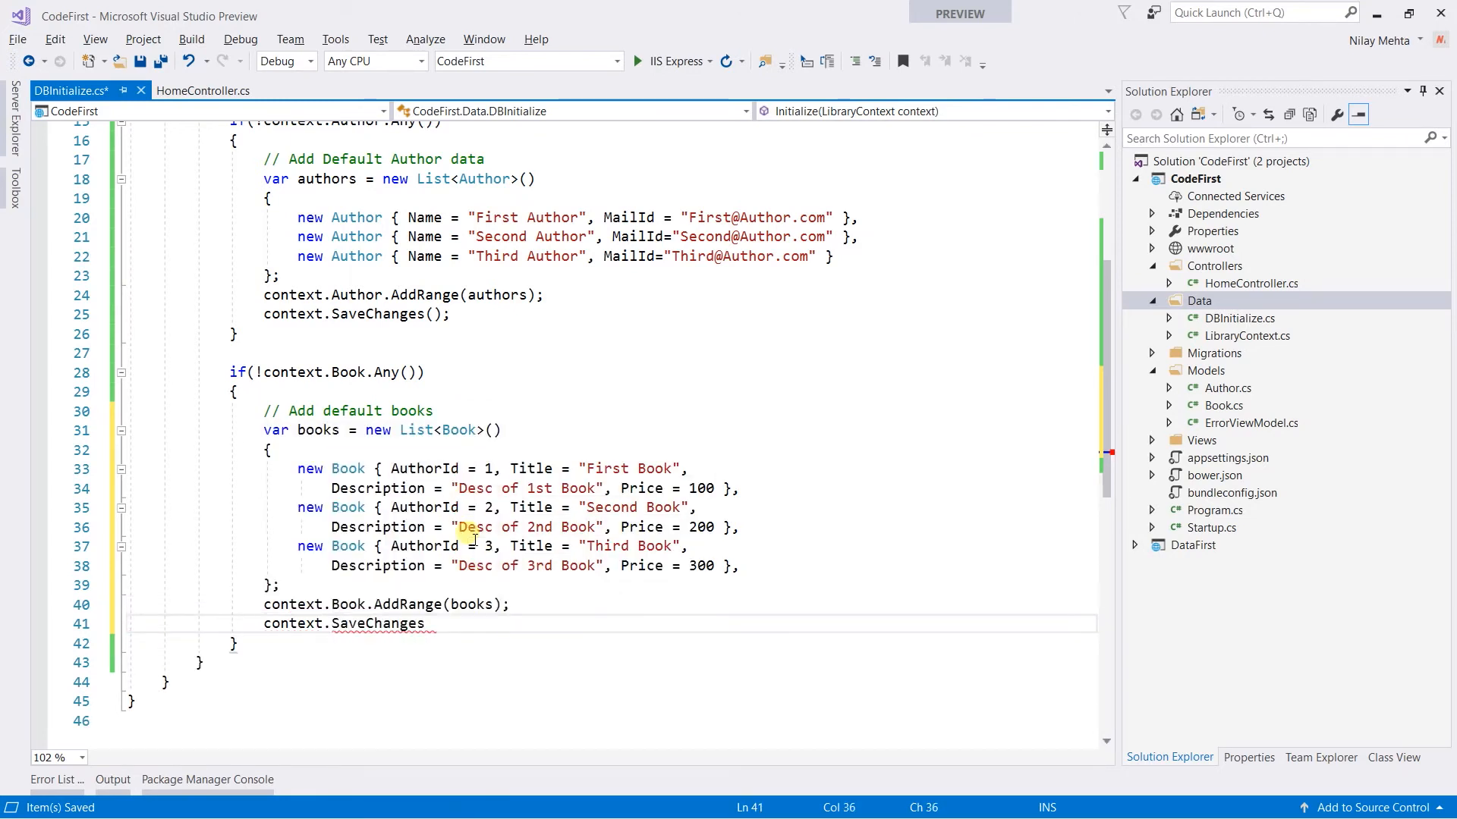
text(();)
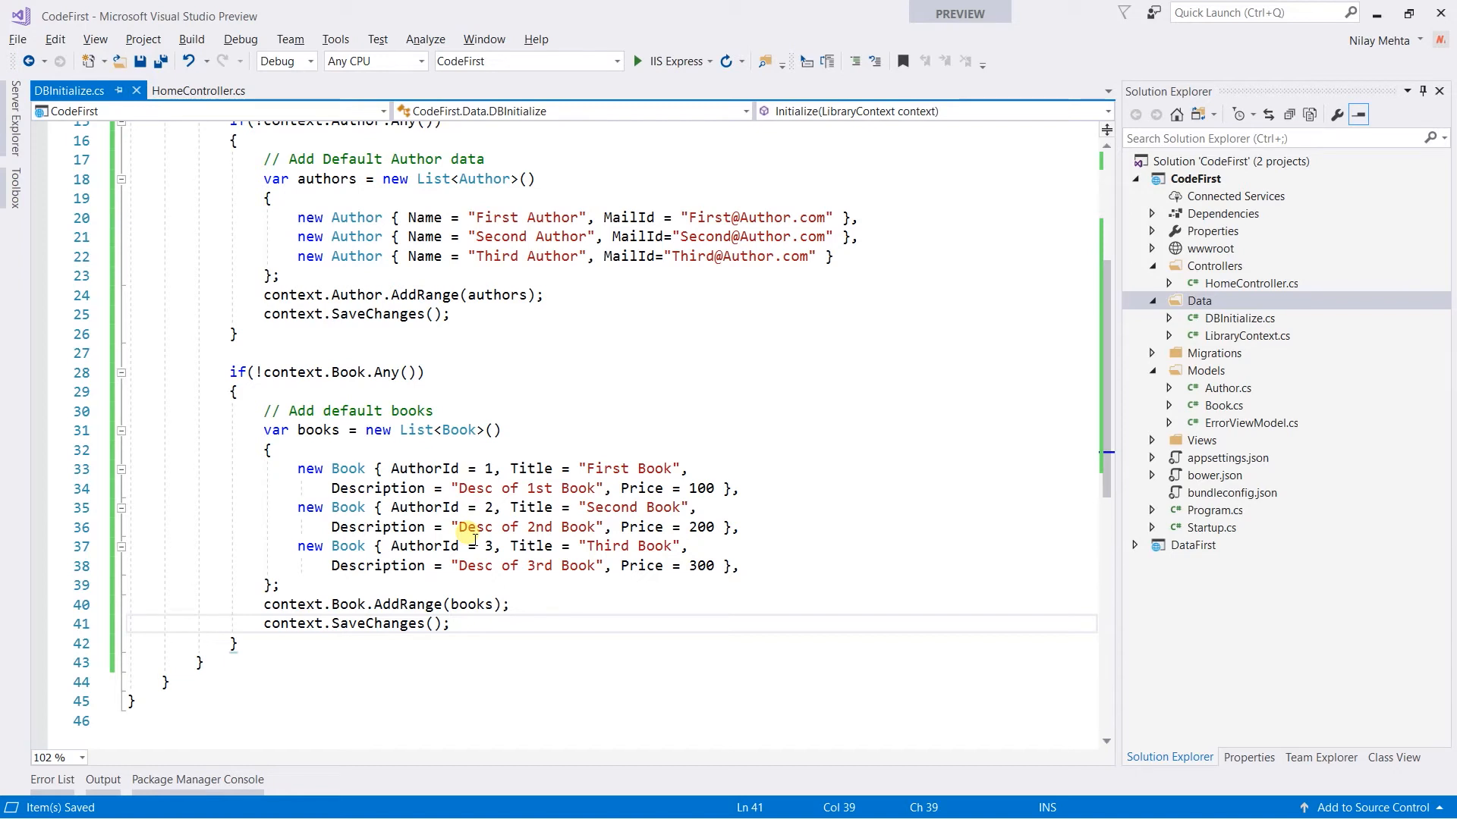
Step: In Startup.cs Configure, call DBInitialize.Initialize(context) and comment out context.Database.Migrate()
click(451, 624)
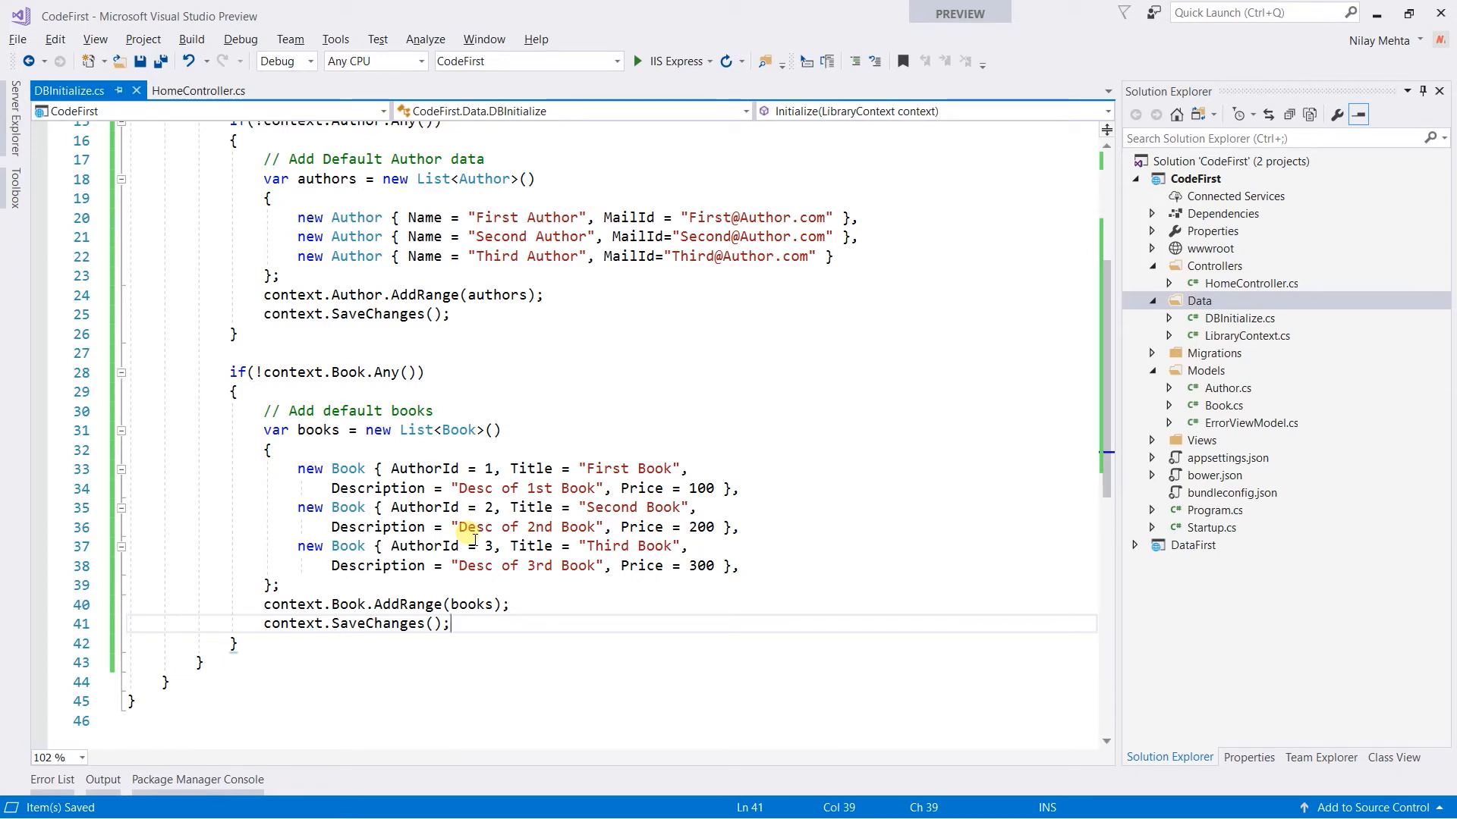
mouse_move(1247, 555)
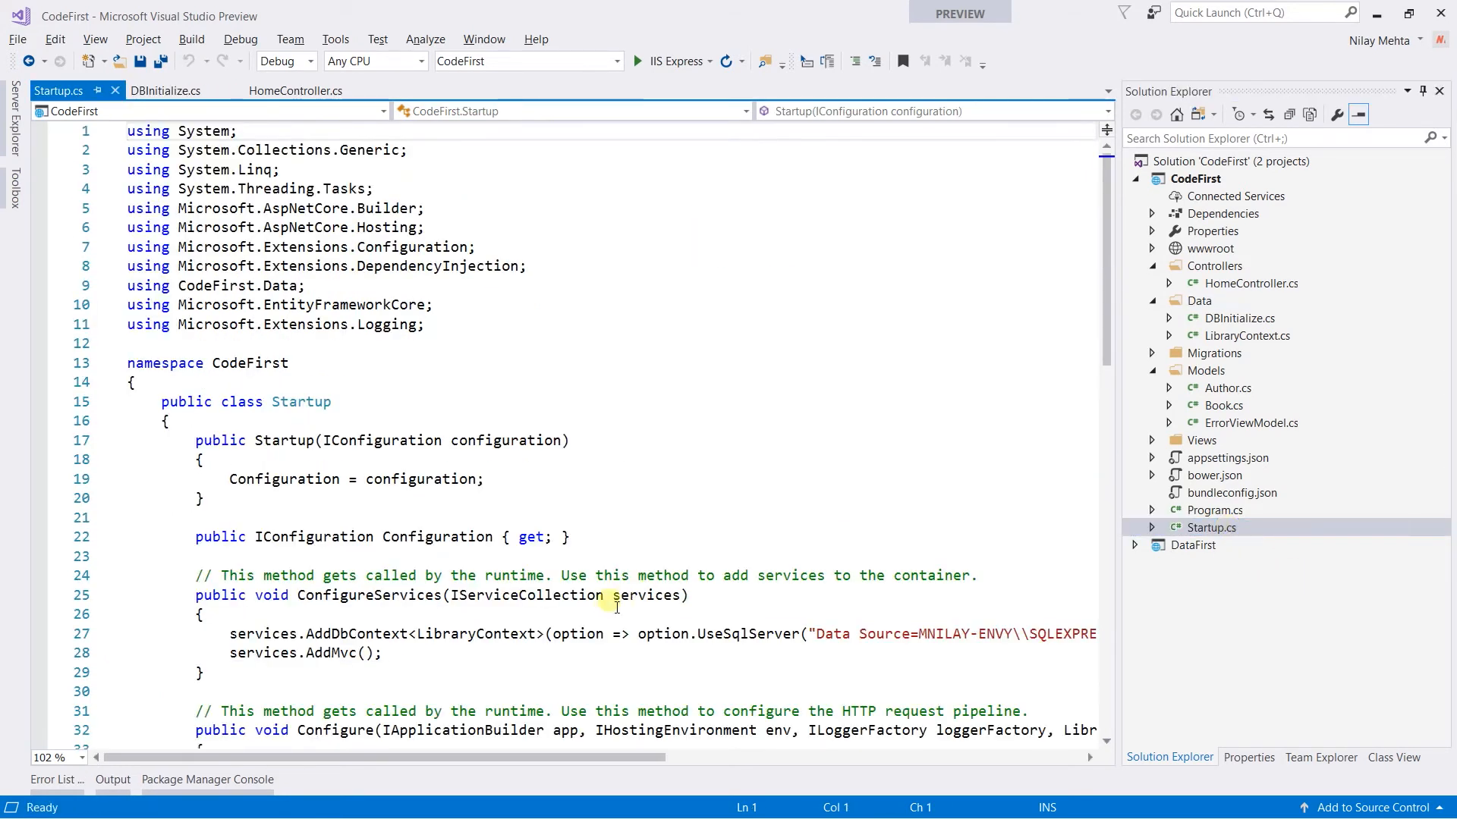
scroll(down, 3)
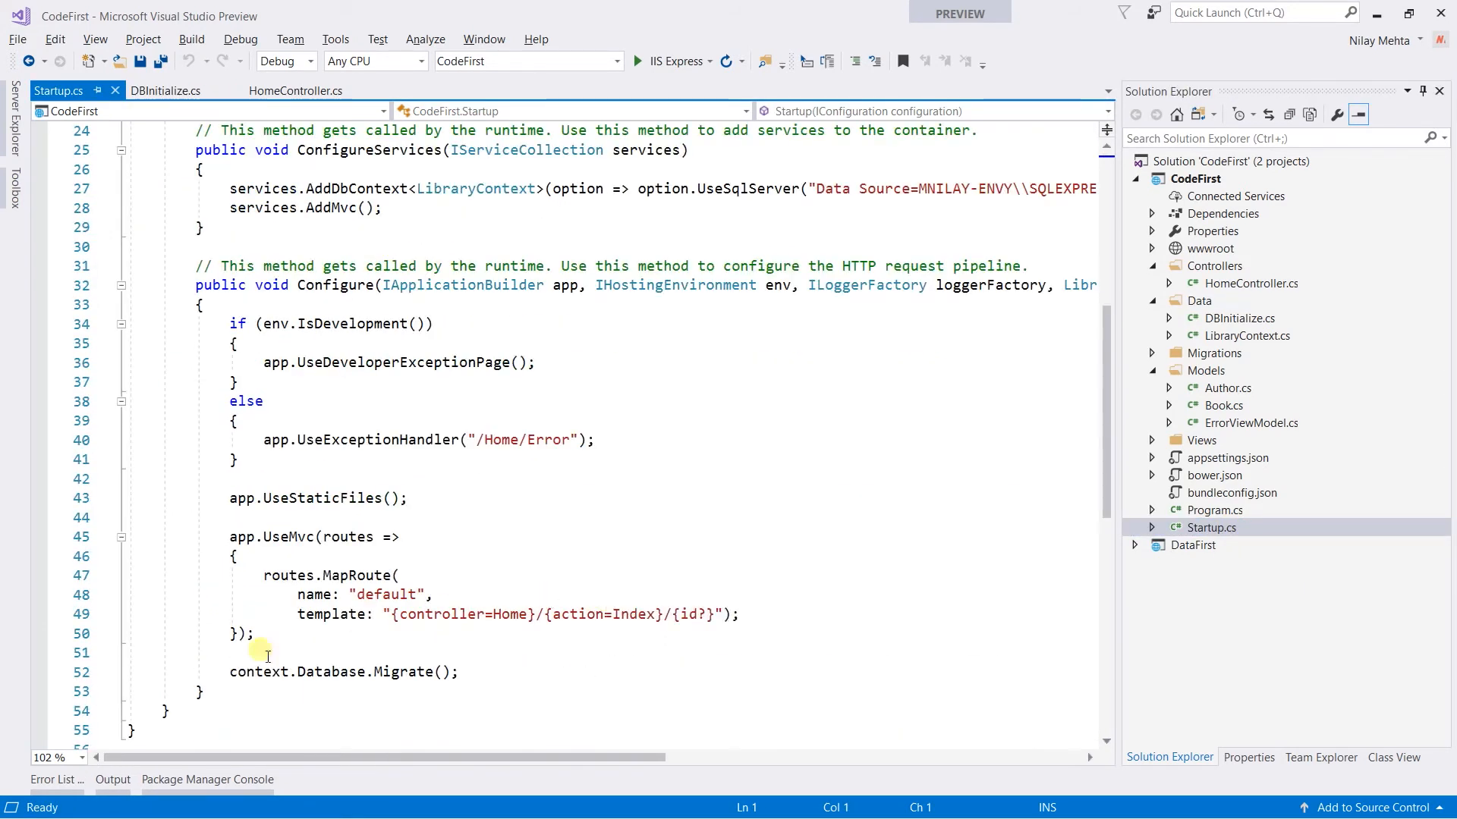
click(232, 671)
text(//)
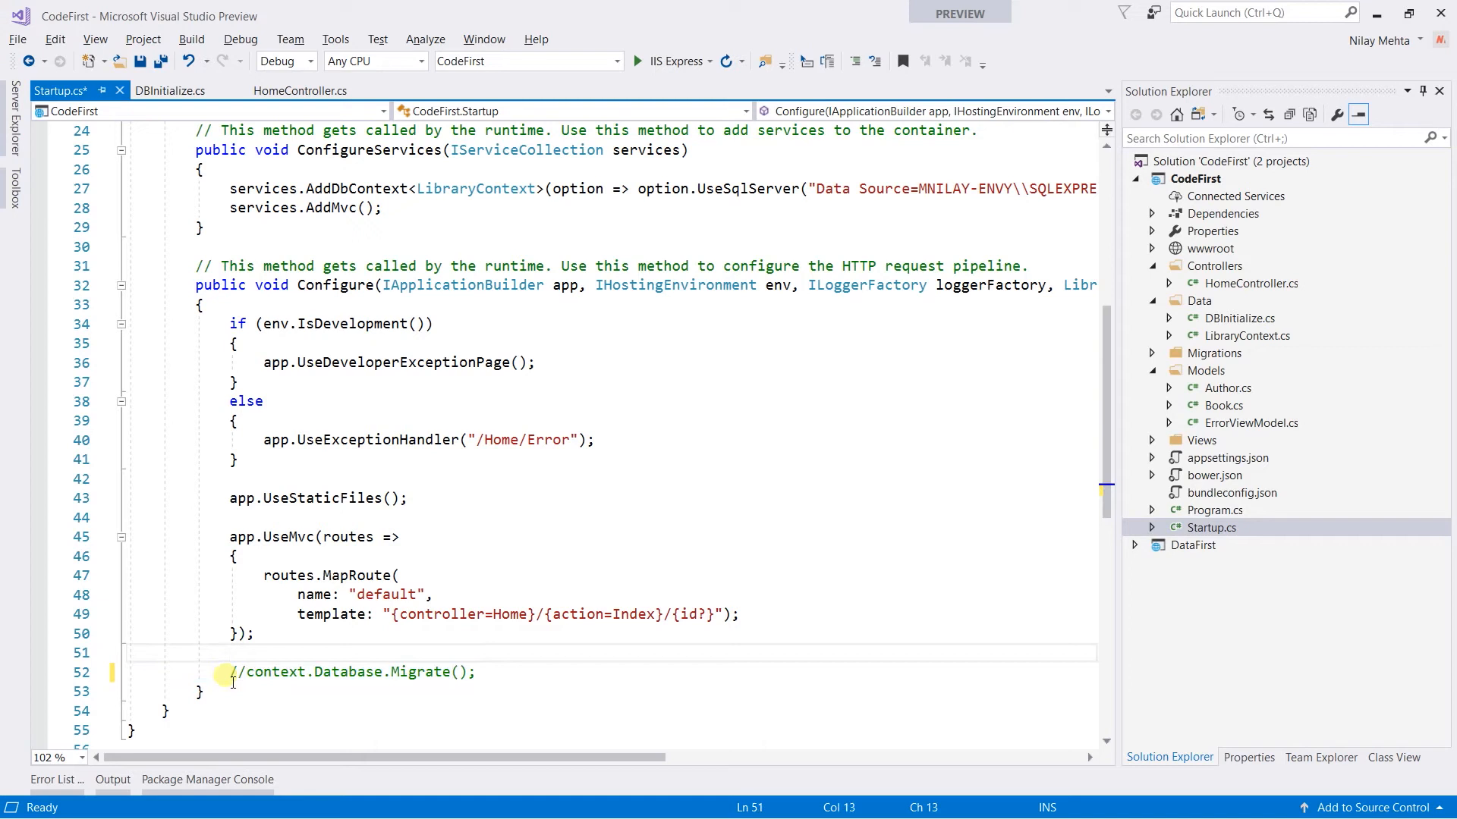
text(DBInitialize)
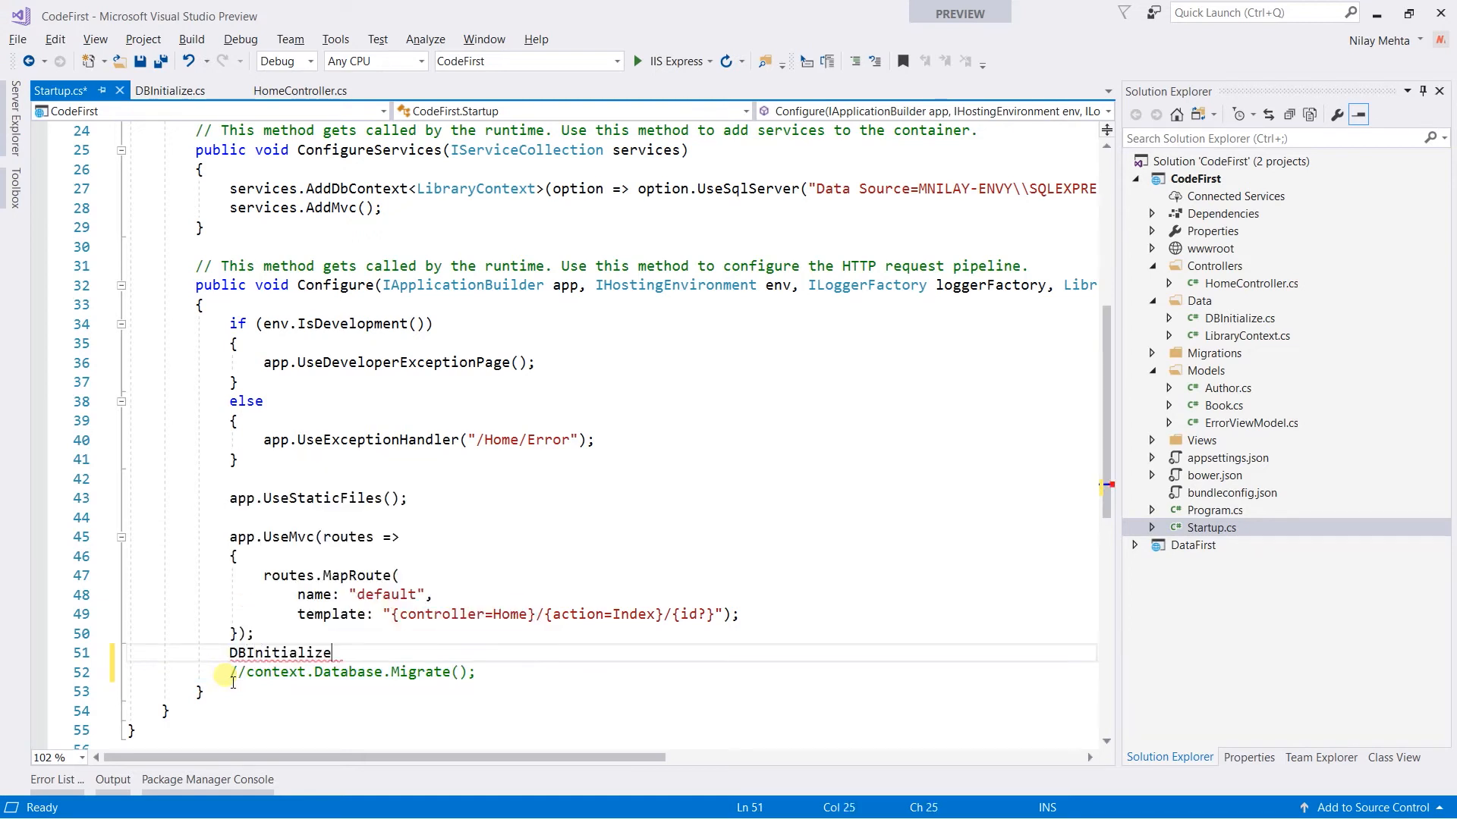
text(.Initialize)
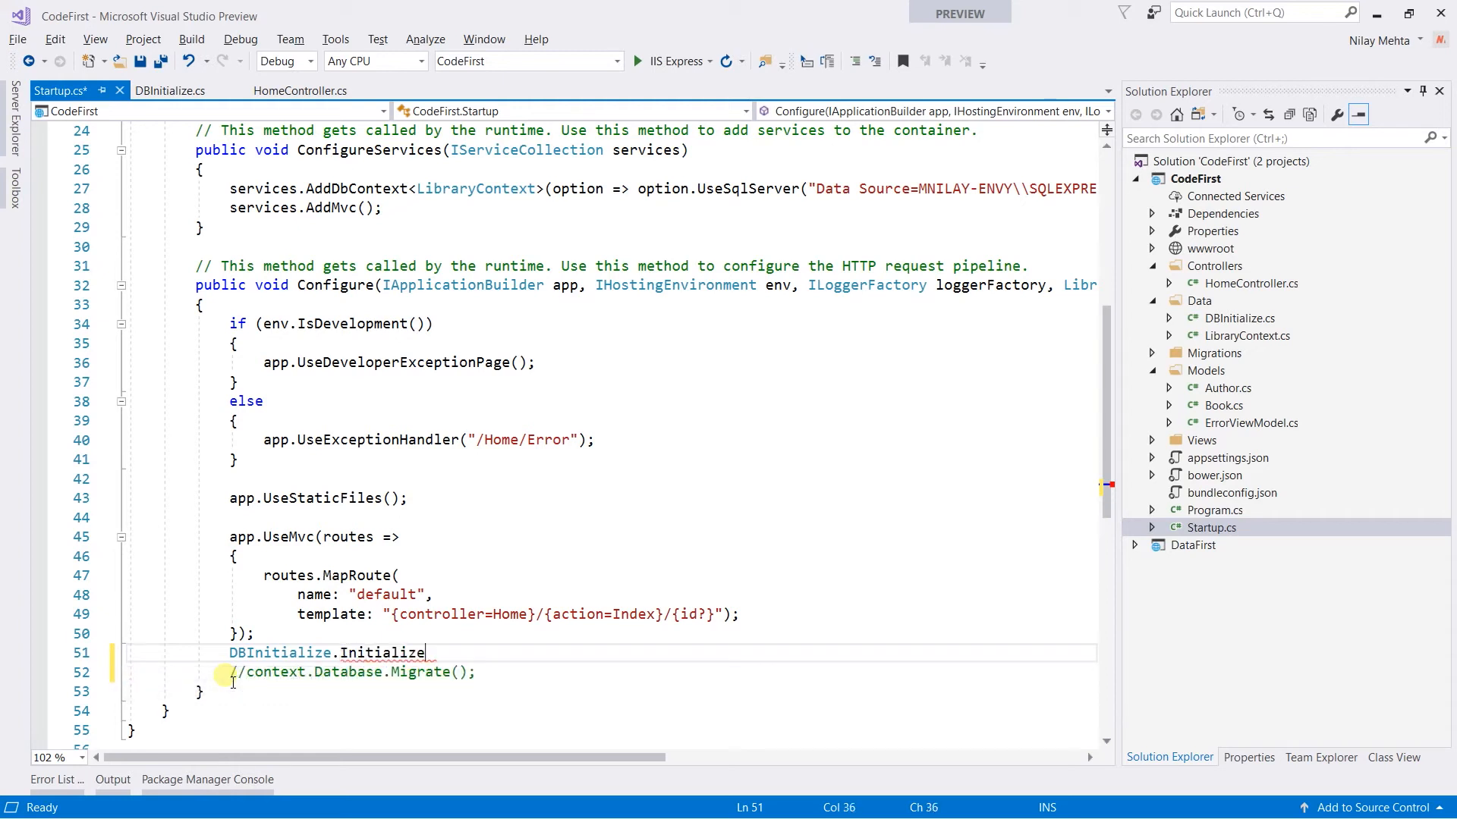
text((context);)
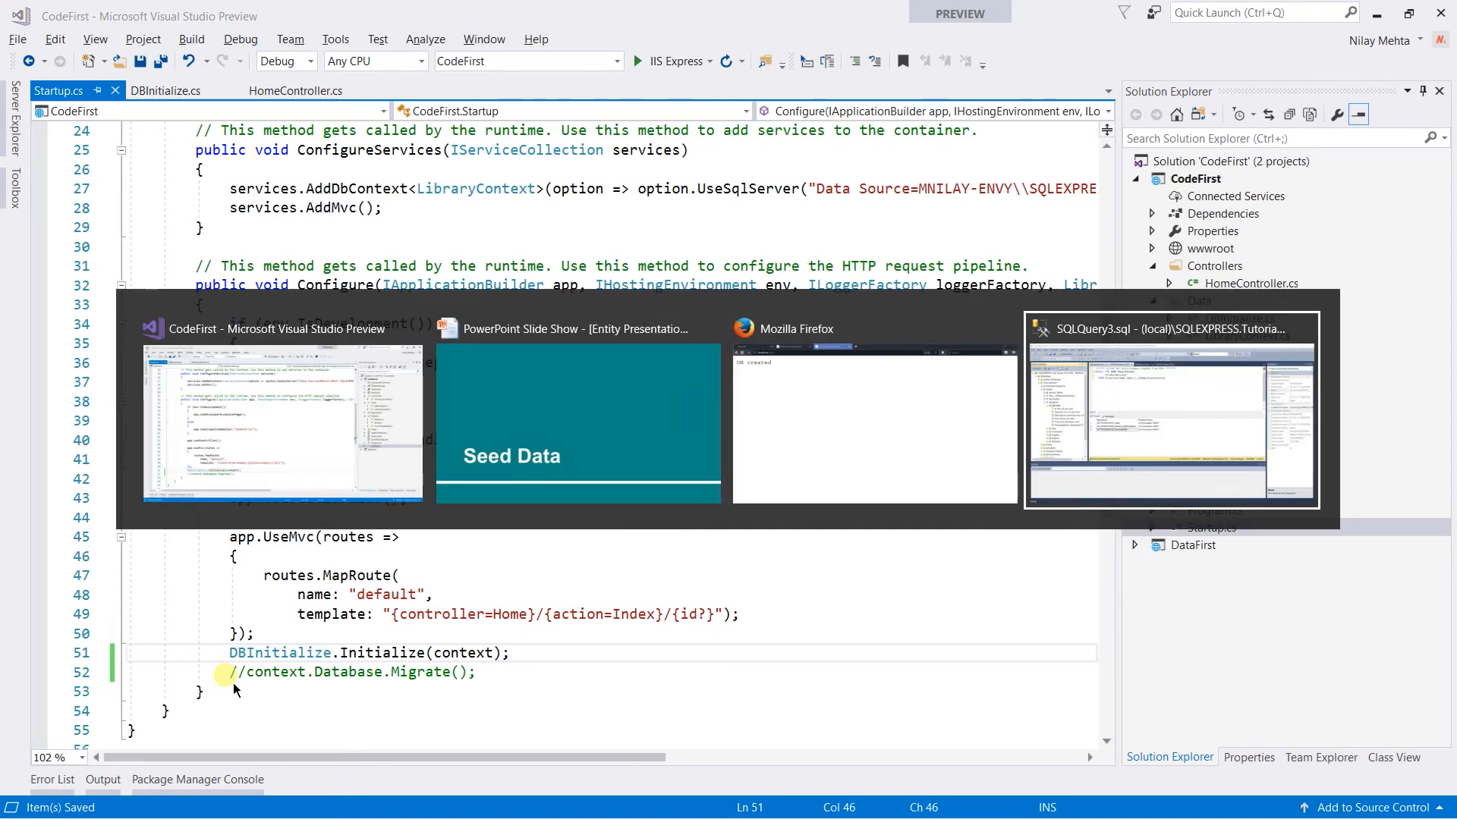
Step: Rerun the select * from author and book queries in SSMS, returning zero rows
click(1169, 411)
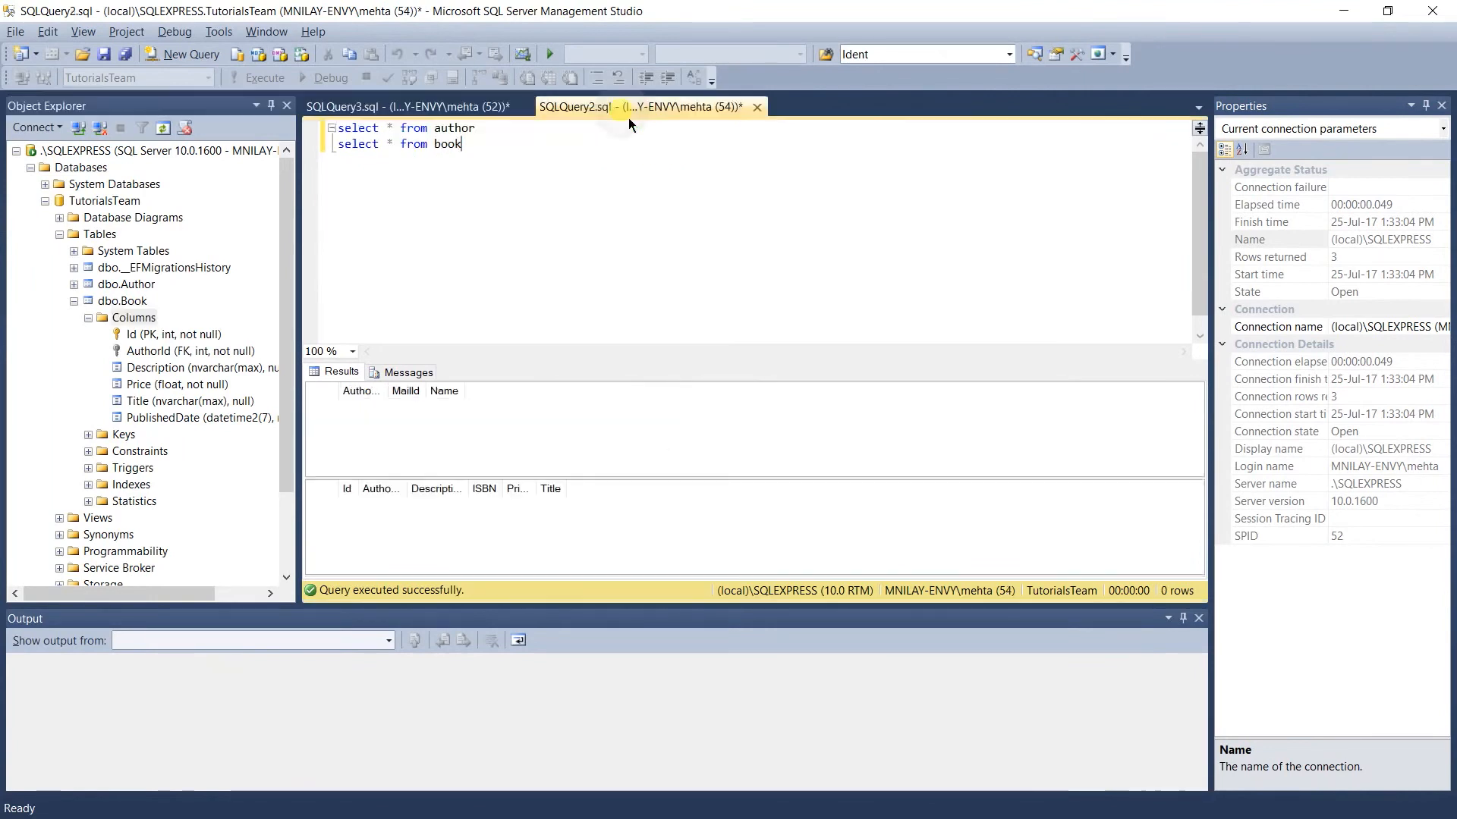
click(265, 78)
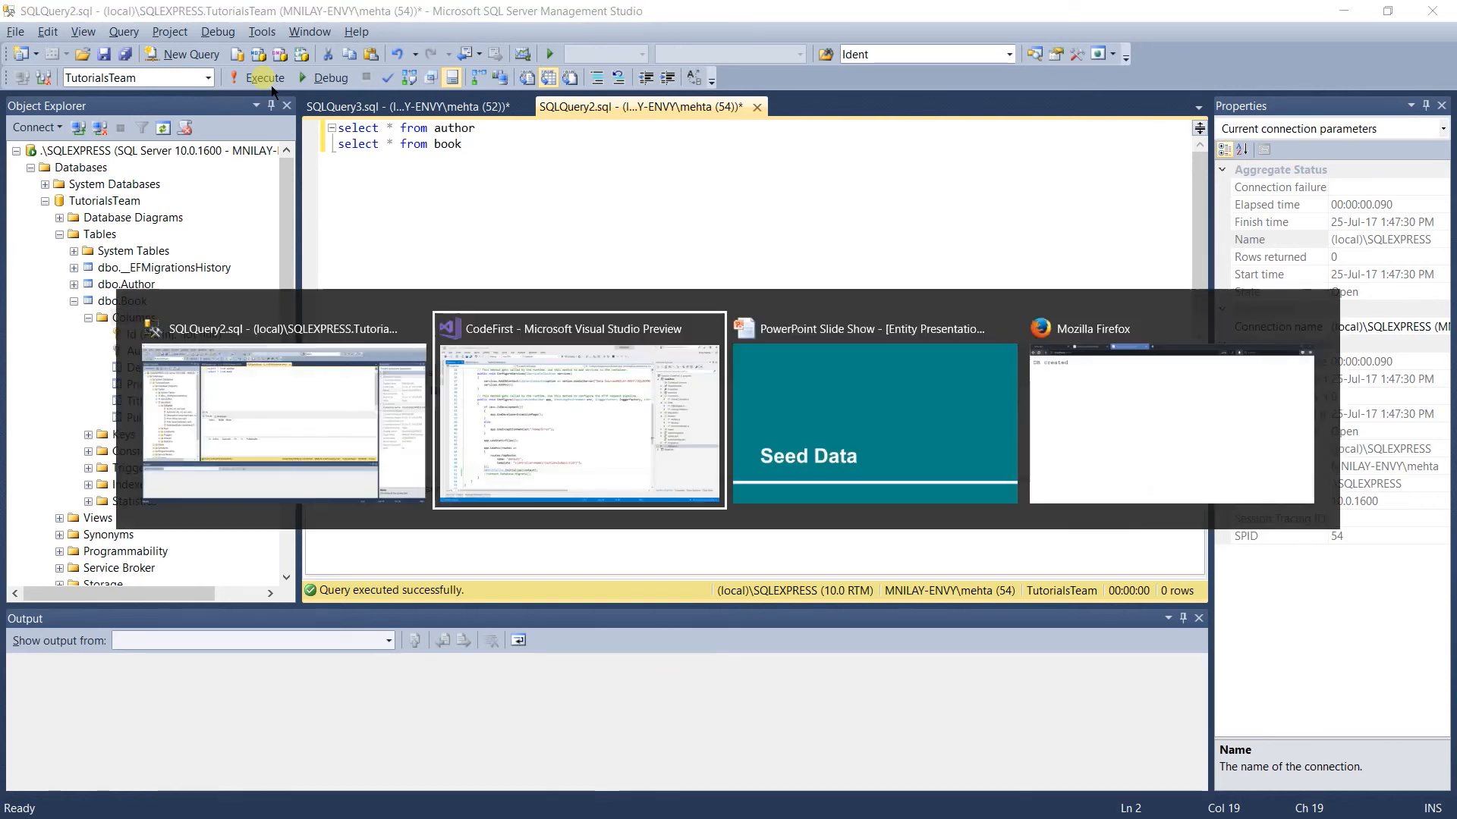
click(578, 411)
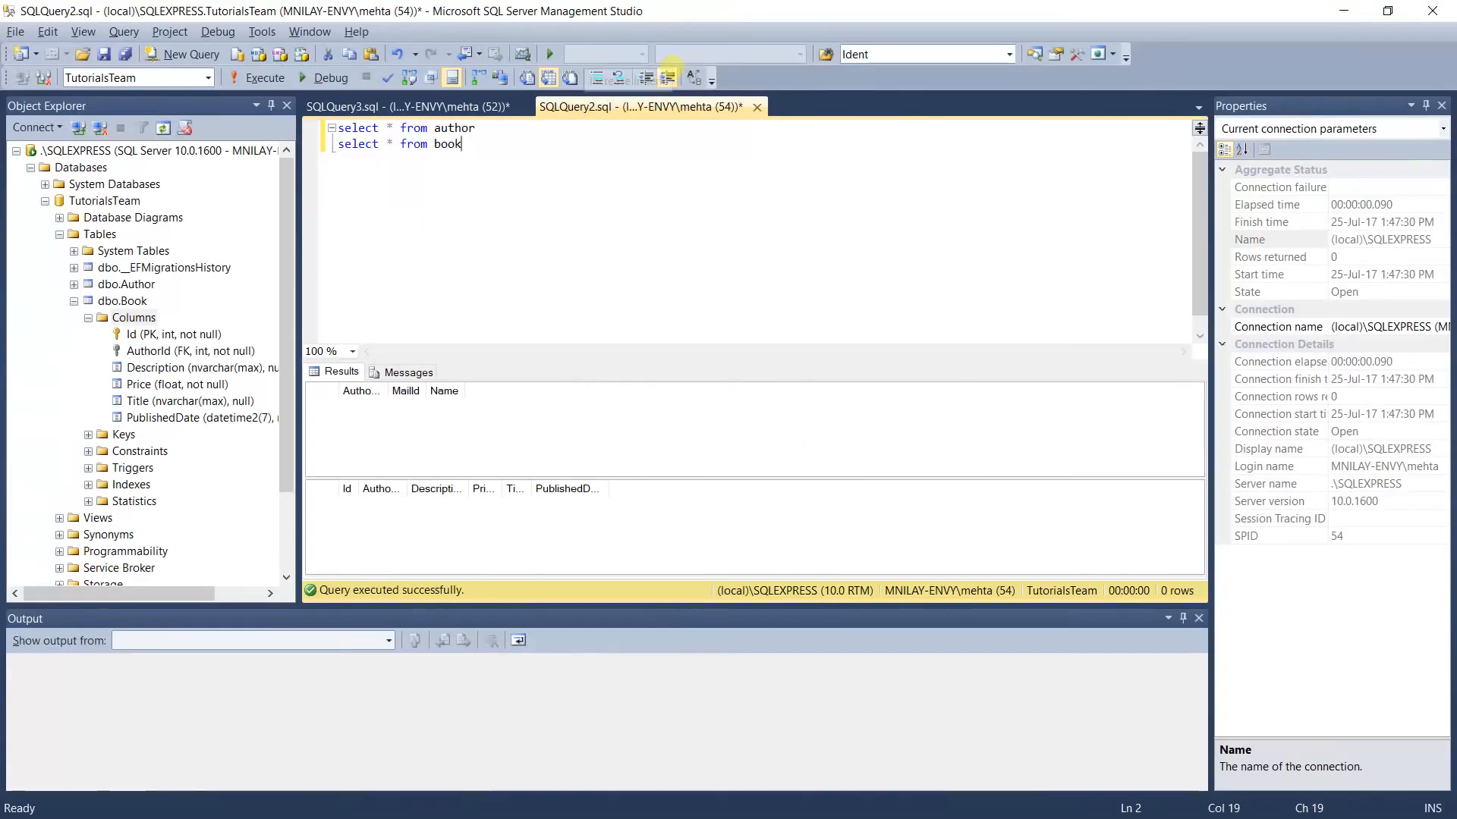
Step: Rerun the queries to show three seeded authors and three books, then return to Visual Studio
click(263, 77)
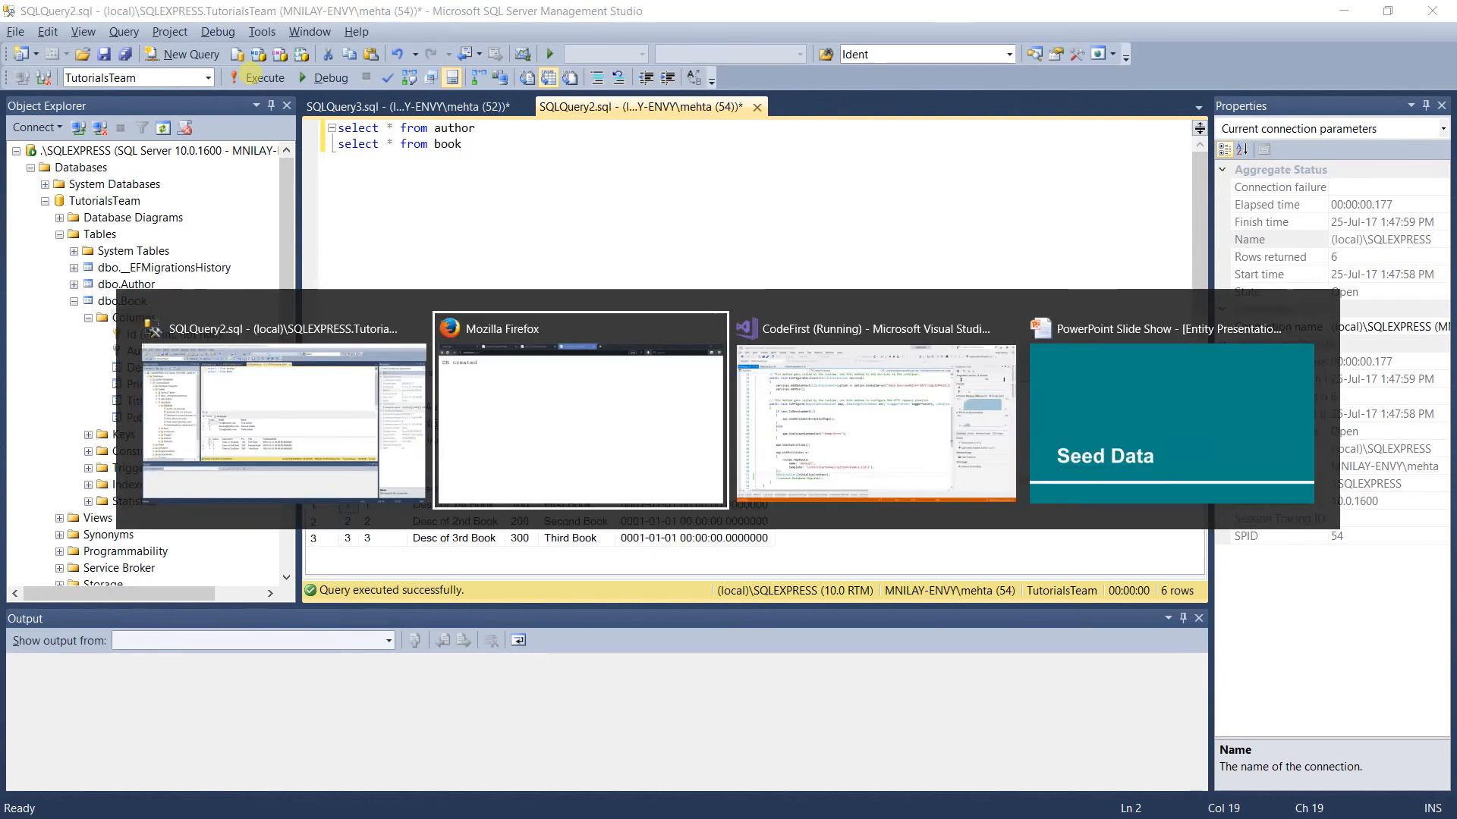
click(872, 422)
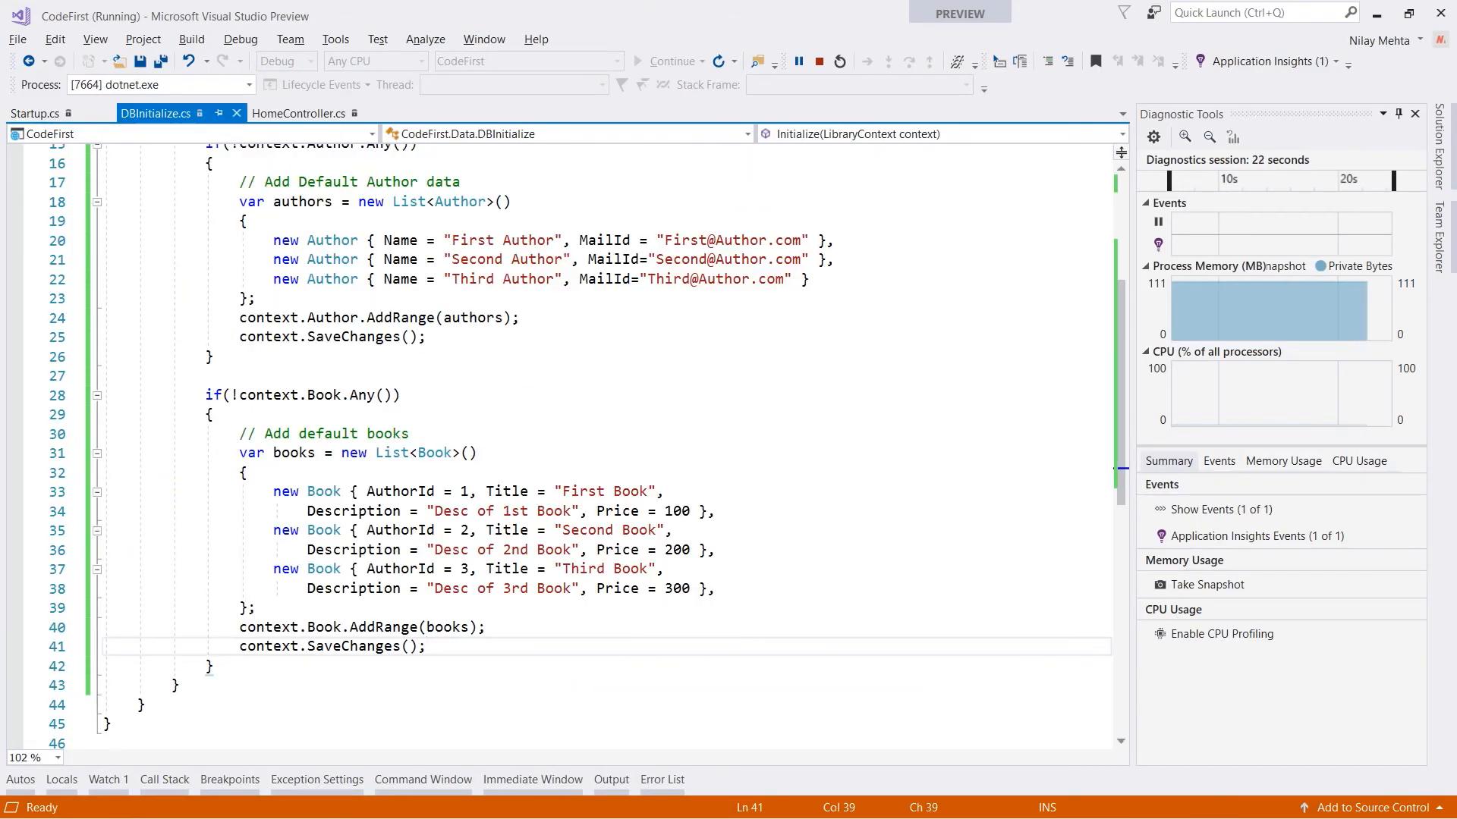